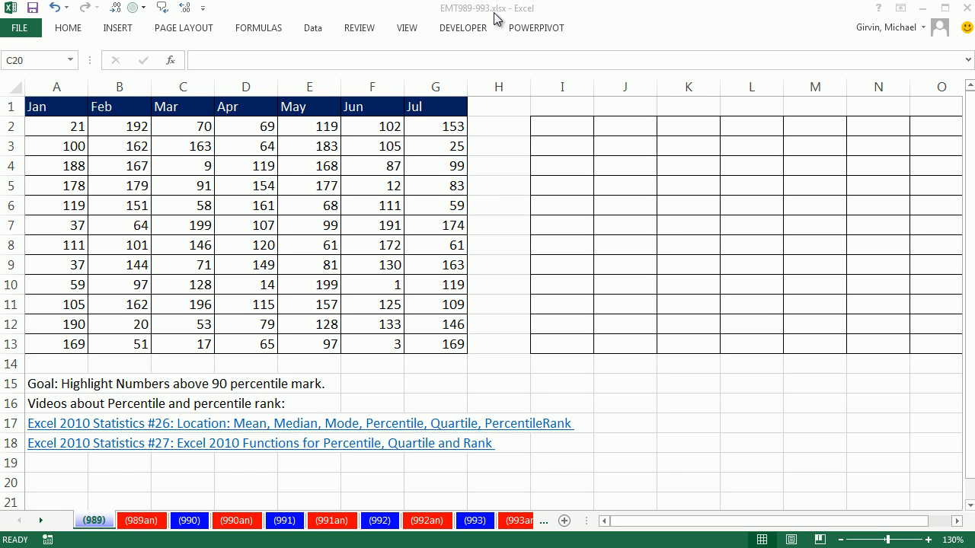
# Clear the earlier selection and start a test formula =pe in cell I2.
pyautogui.click(180, 482)
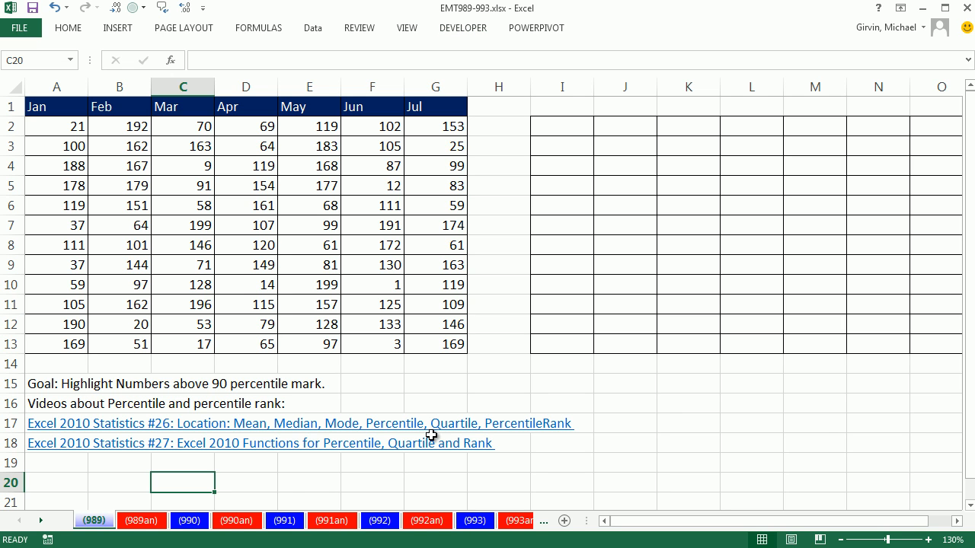
pyautogui.moveTo(43, 127)
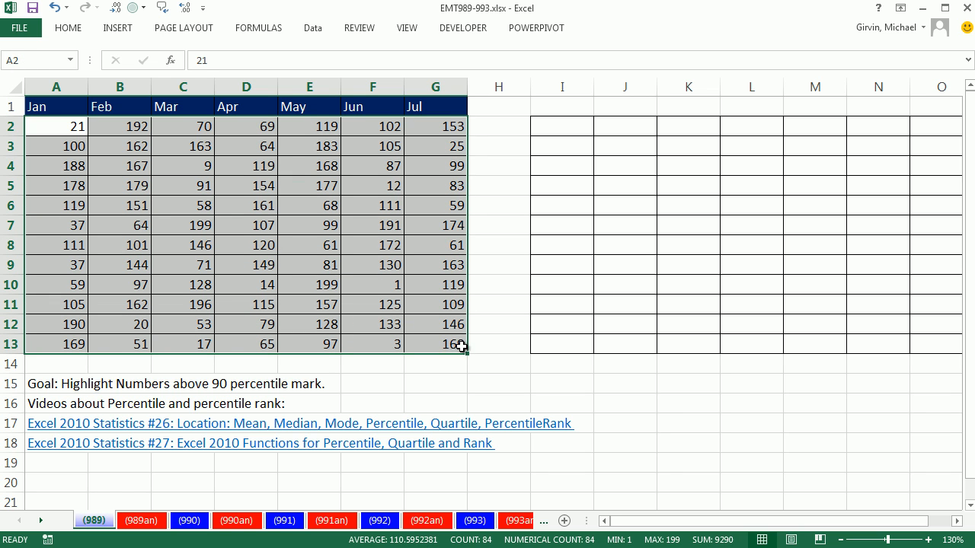
pyautogui.moveTo(300, 205)
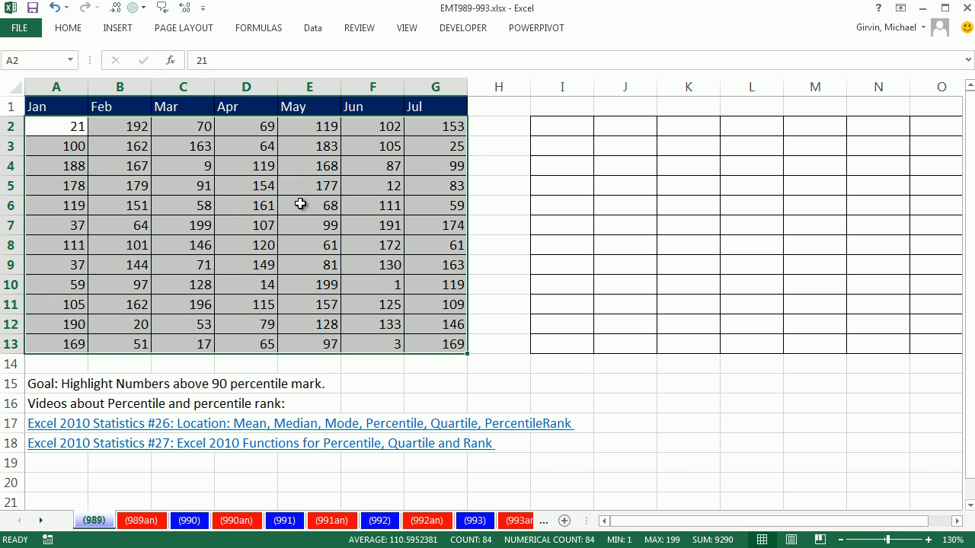
pyautogui.click(246, 185)
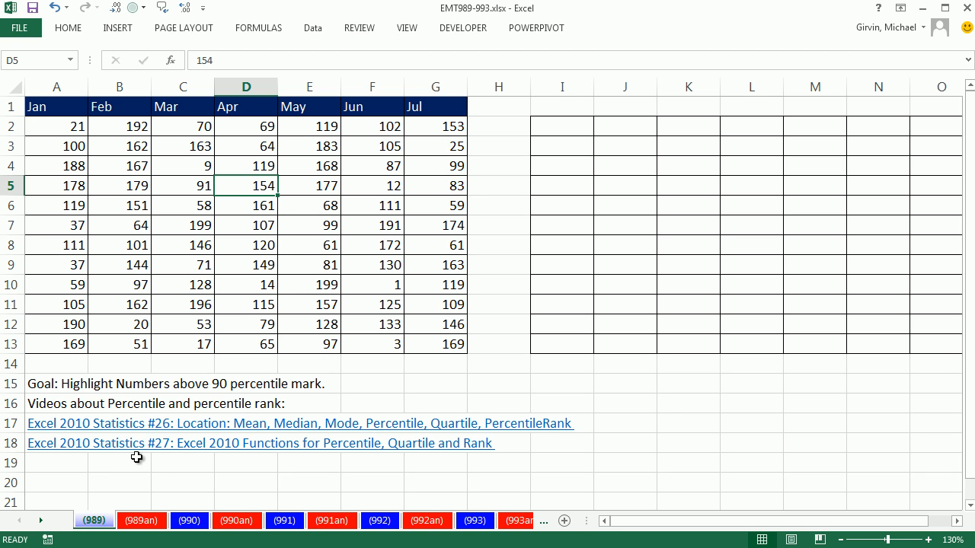
pyautogui.moveTo(166, 460)
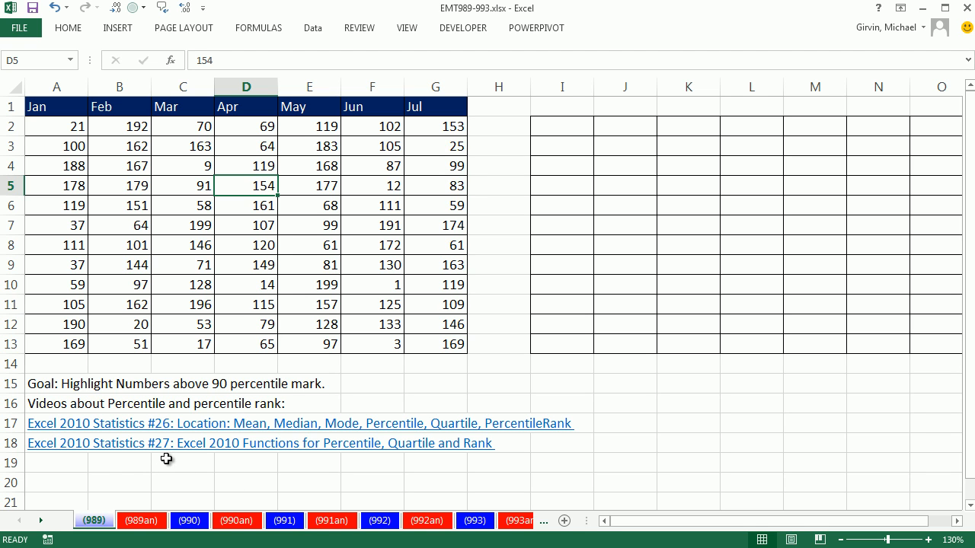
pyautogui.moveTo(456, 465)
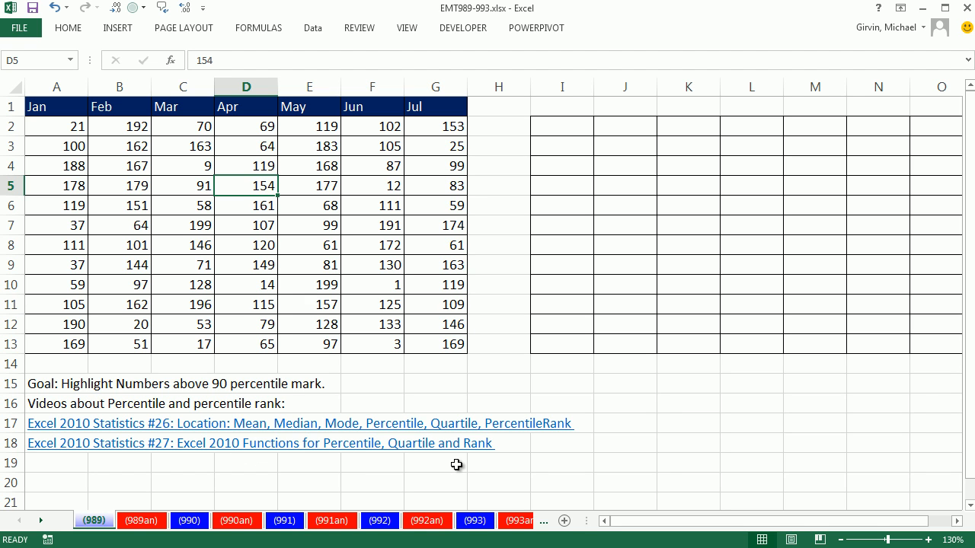
pyautogui.moveTo(432, 458)
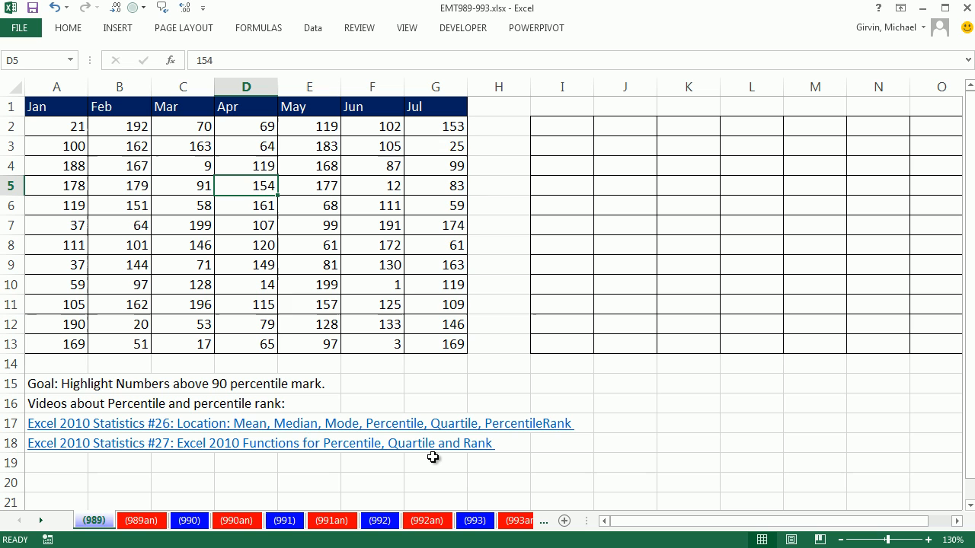
pyautogui.moveTo(517, 211)
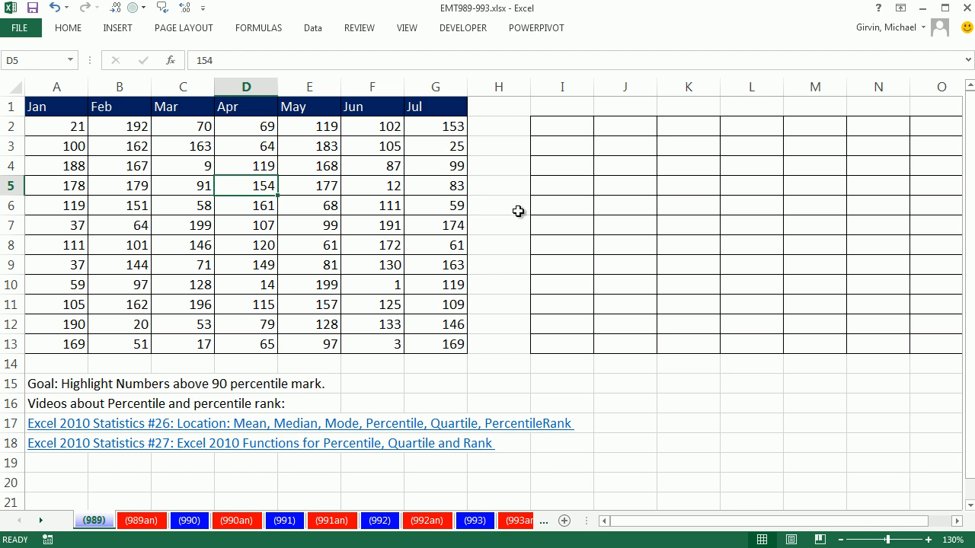
pyautogui.moveTo(562, 126); pyautogui.dragTo(562, 147)
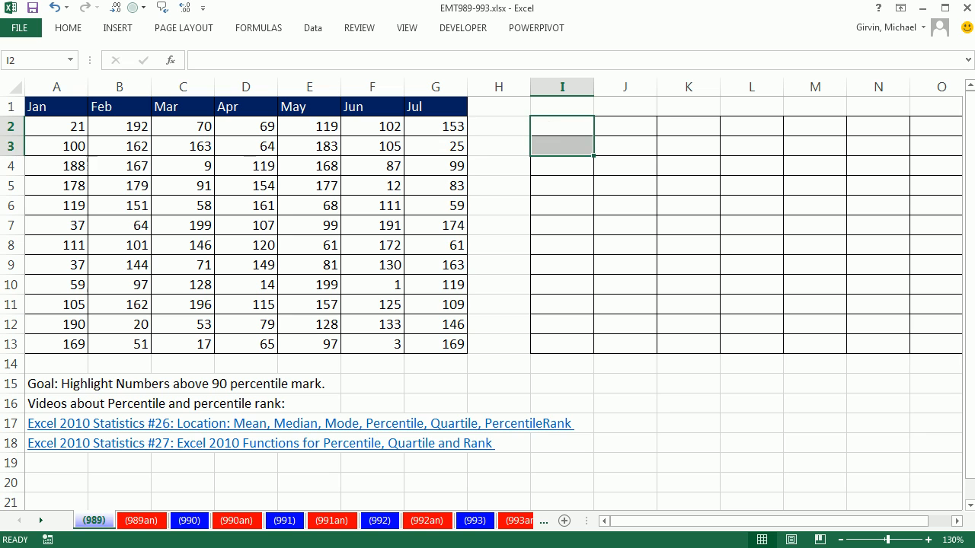
pyautogui.click(562, 126)
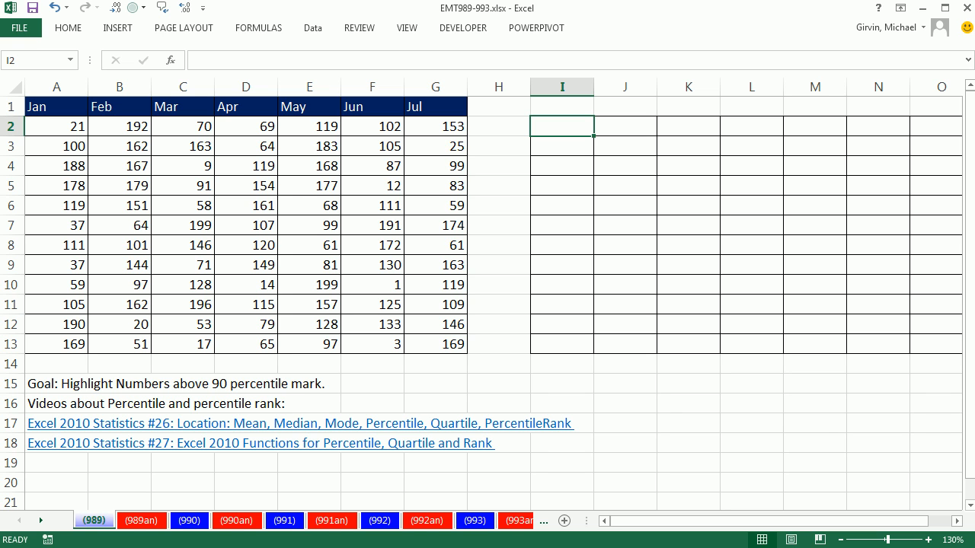
pyautogui.write('=pe')
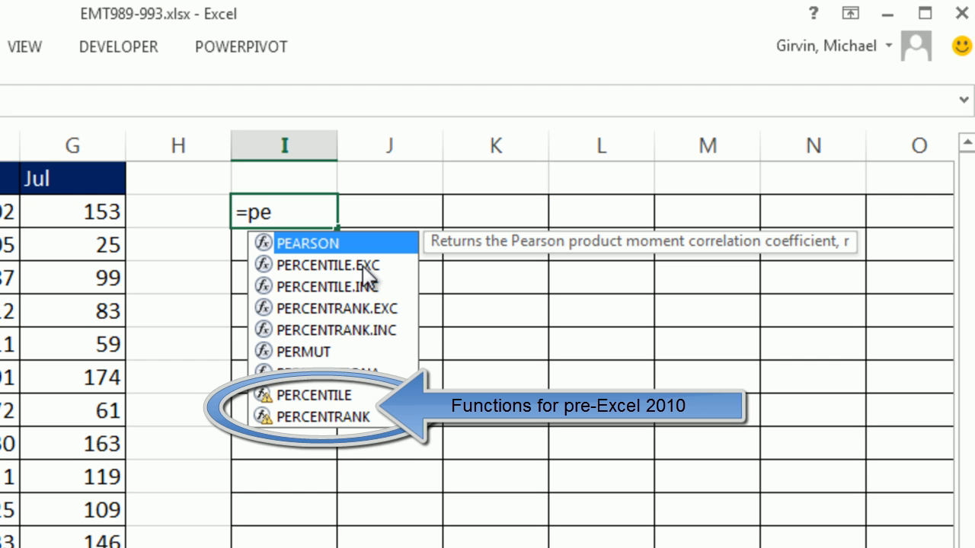
pyautogui.moveTo(339, 316)
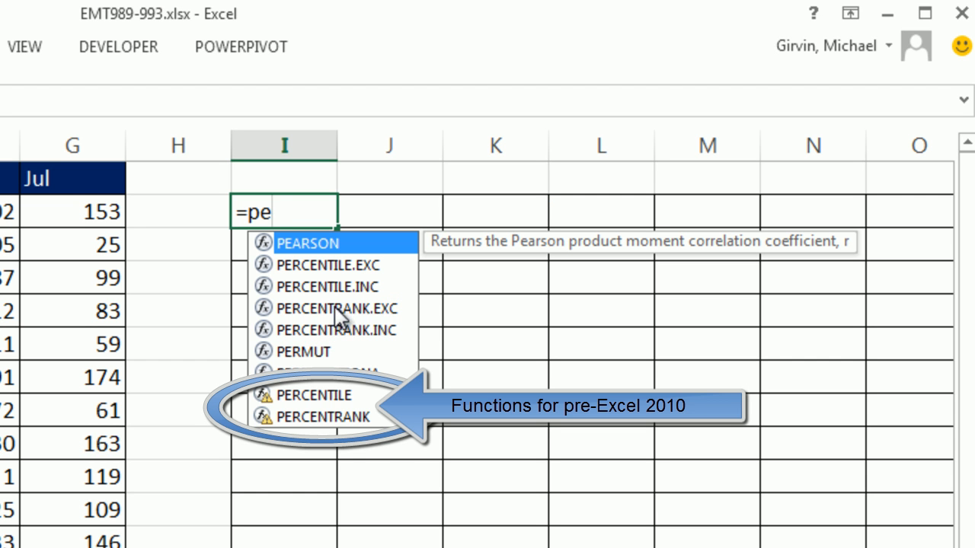
pyautogui.moveTo(379, 290)
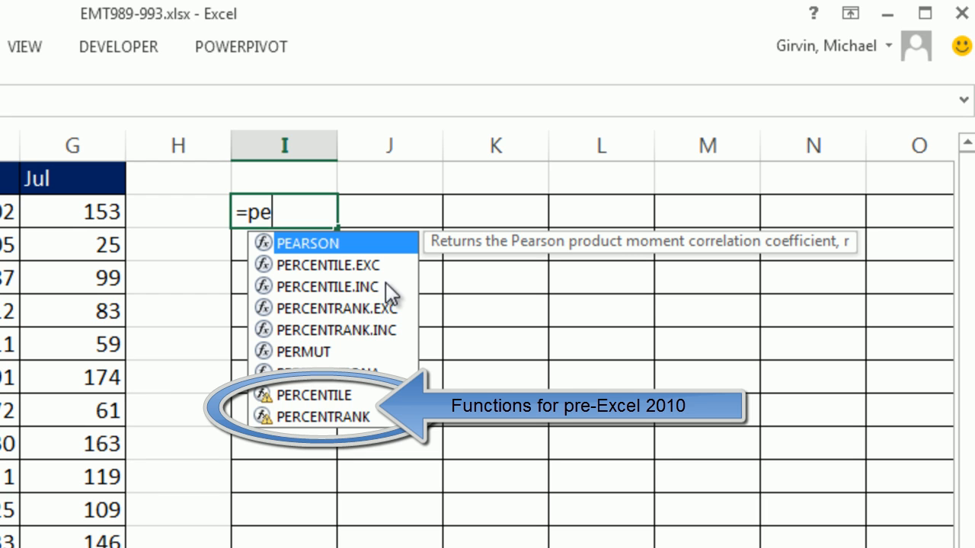
pyautogui.moveTo(336, 303)
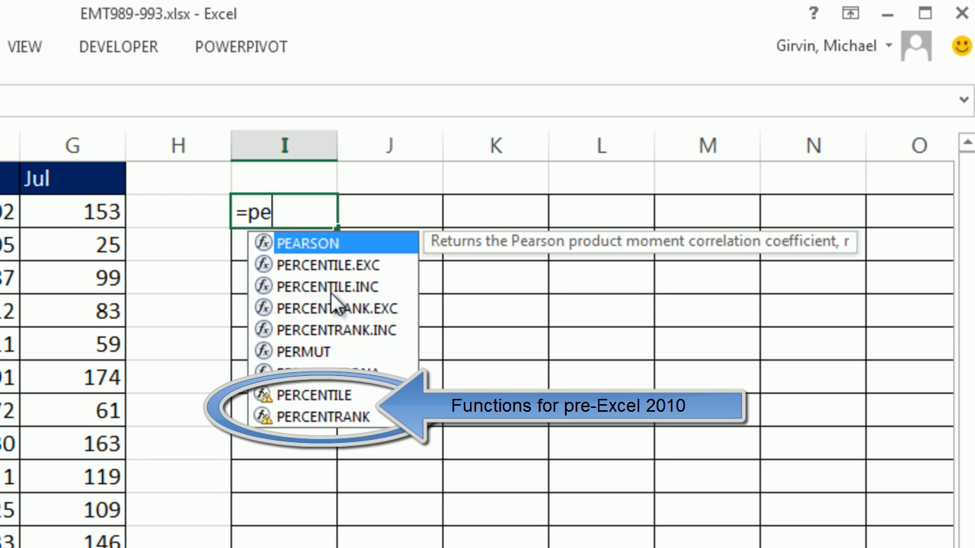
pyautogui.moveTo(358, 292)
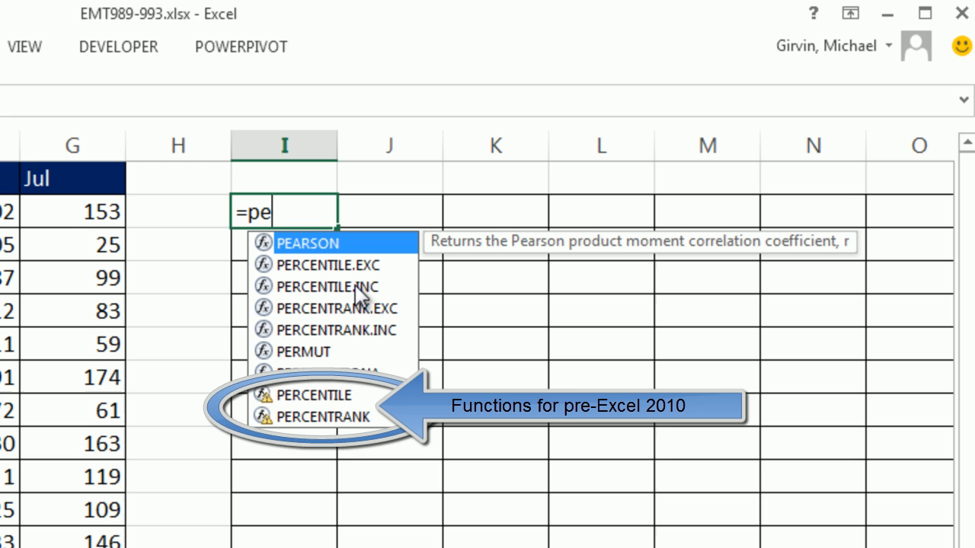
pyautogui.moveTo(362, 329)
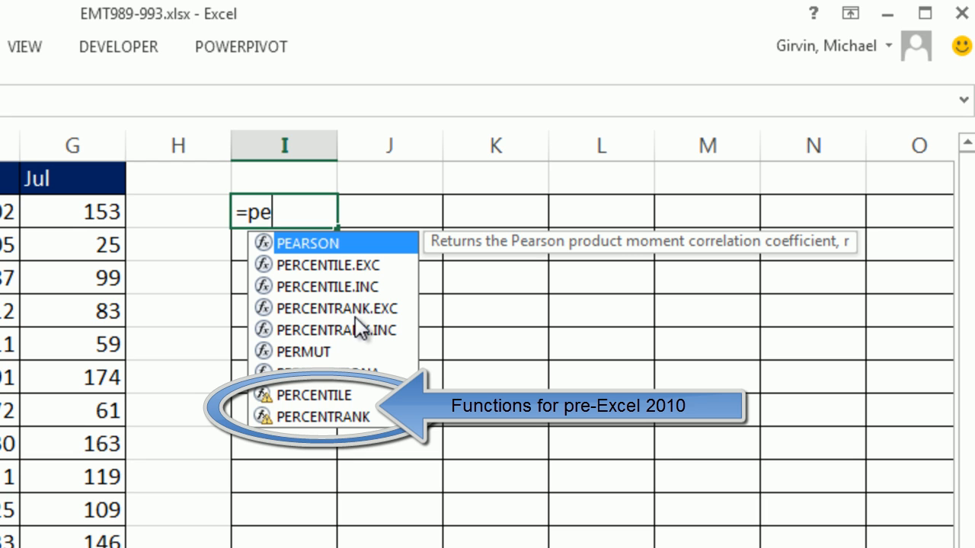
pyautogui.moveTo(335, 342)
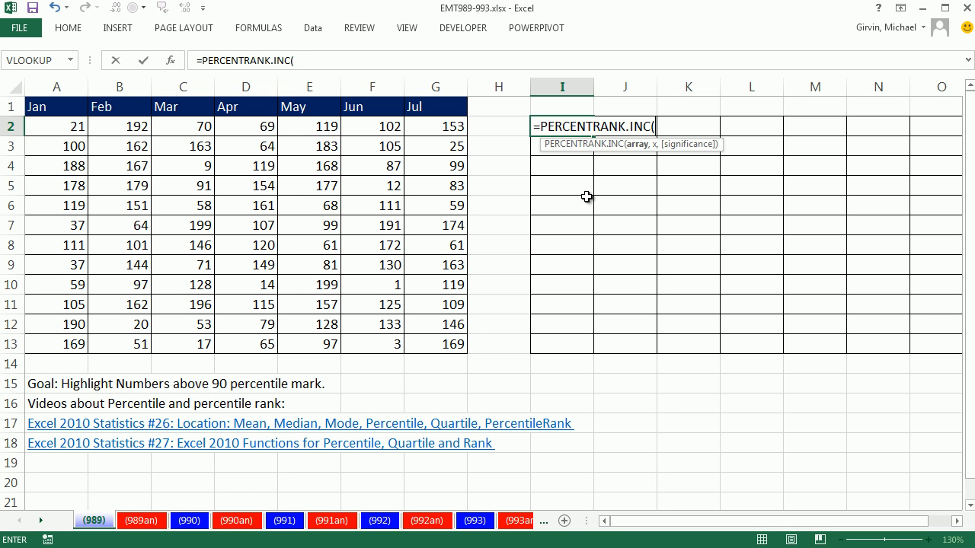
# Complete =PERCENTRANK.INC($A$2:$G$13,A2) in I2, returning 0.084.
pyautogui.click(57, 125)
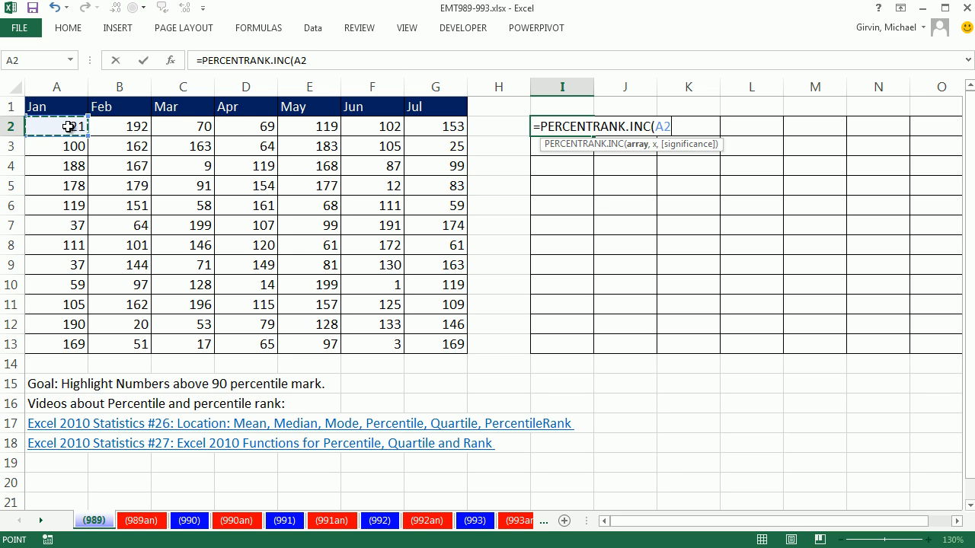
pyautogui.moveTo(56, 127); pyautogui.dragTo(435, 343)
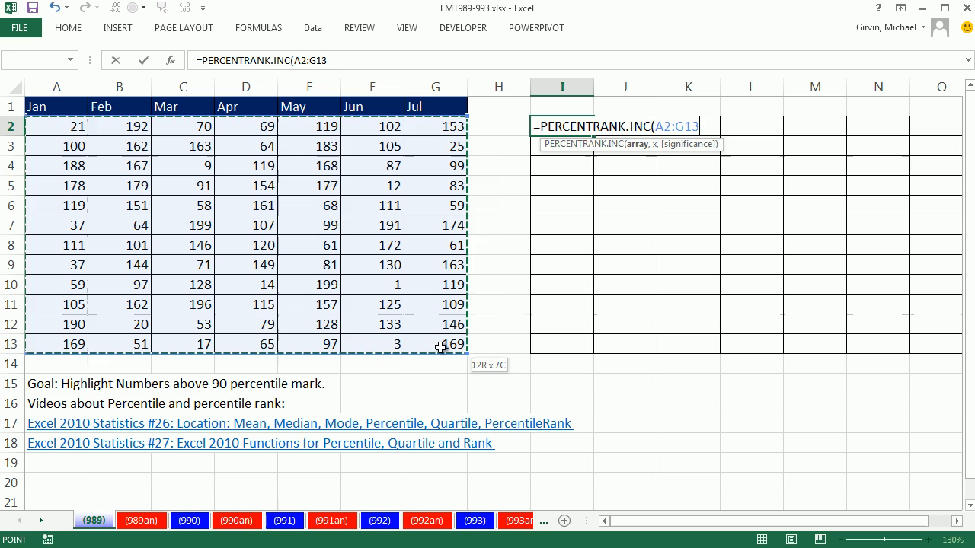
pyautogui.press('F4')
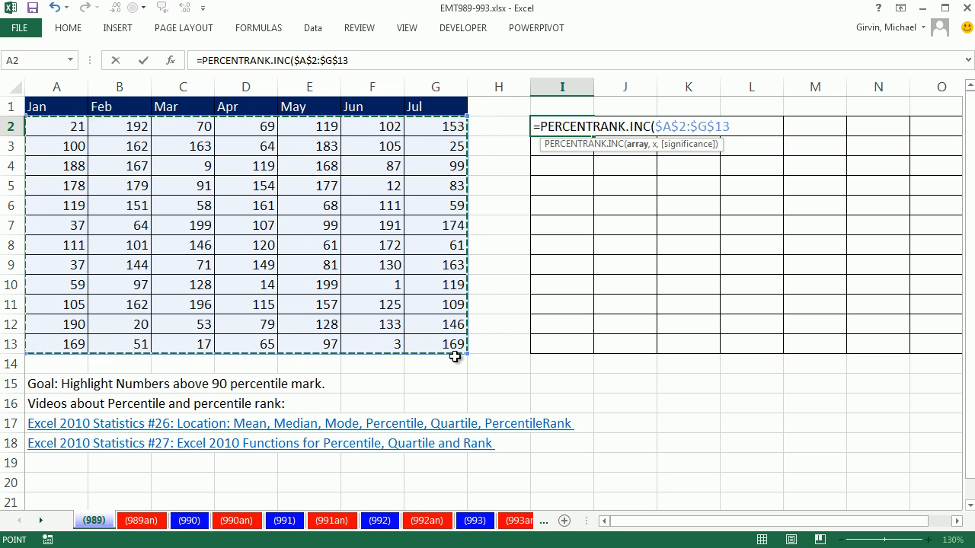
pyautogui.write(',')
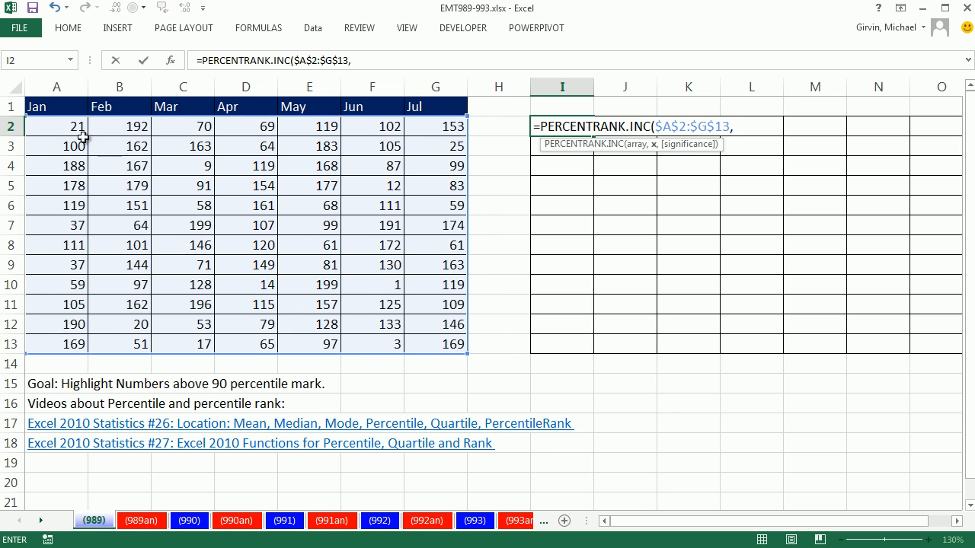
pyautogui.click(59, 126)
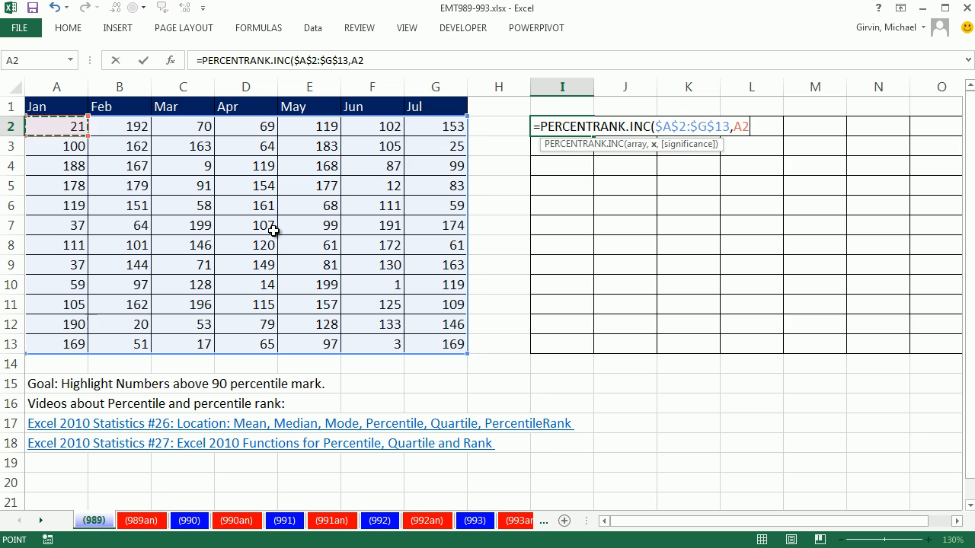
pyautogui.moveTo(625, 195)
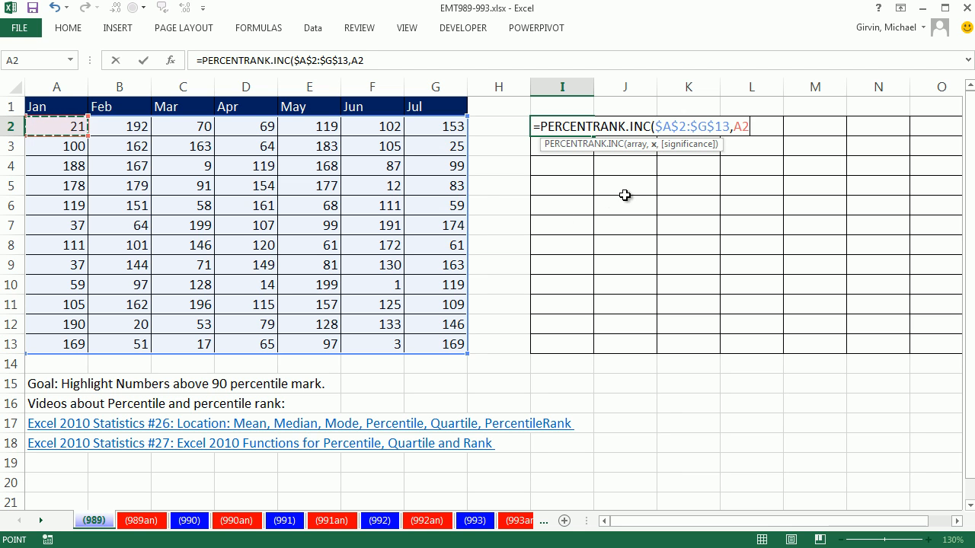
pyautogui.moveTo(687, 156)
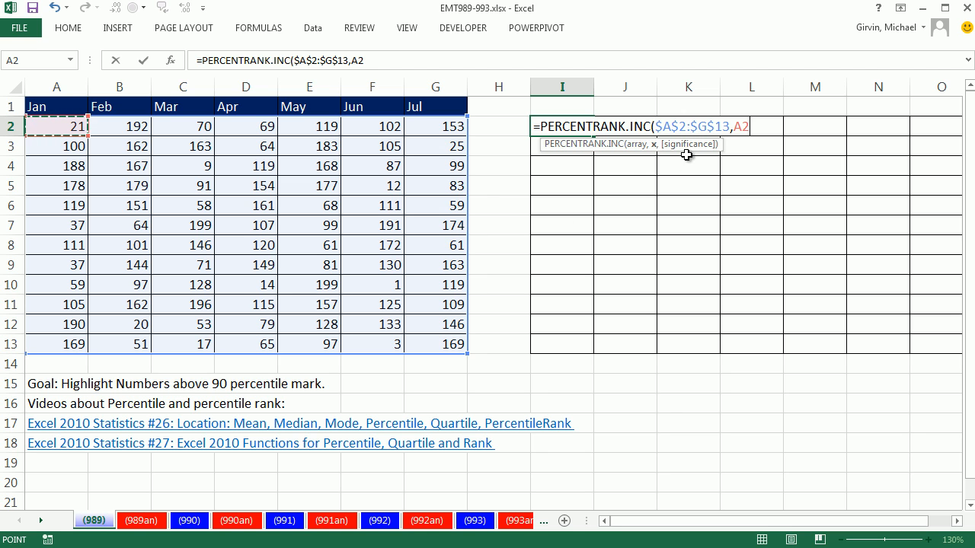
pyautogui.moveTo(692, 154)
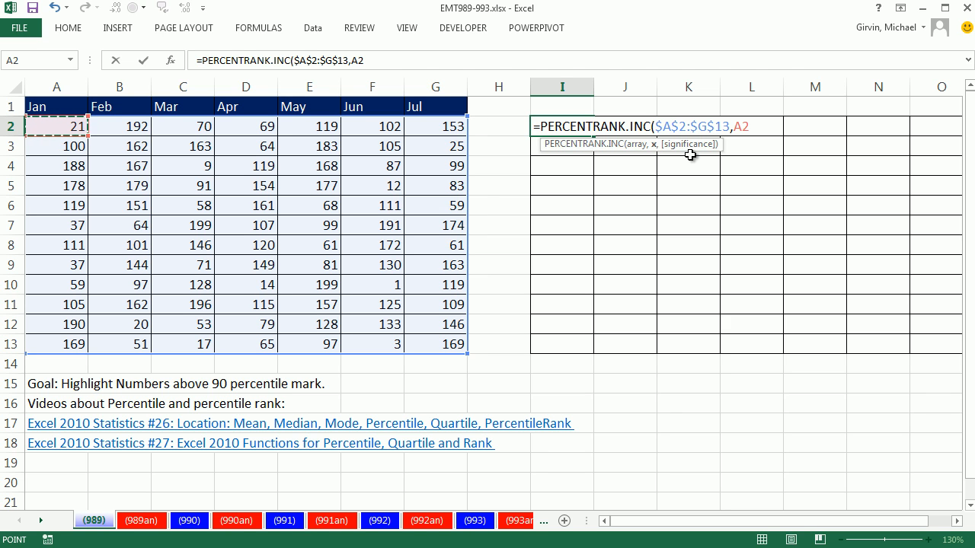
pyautogui.press('Enter')
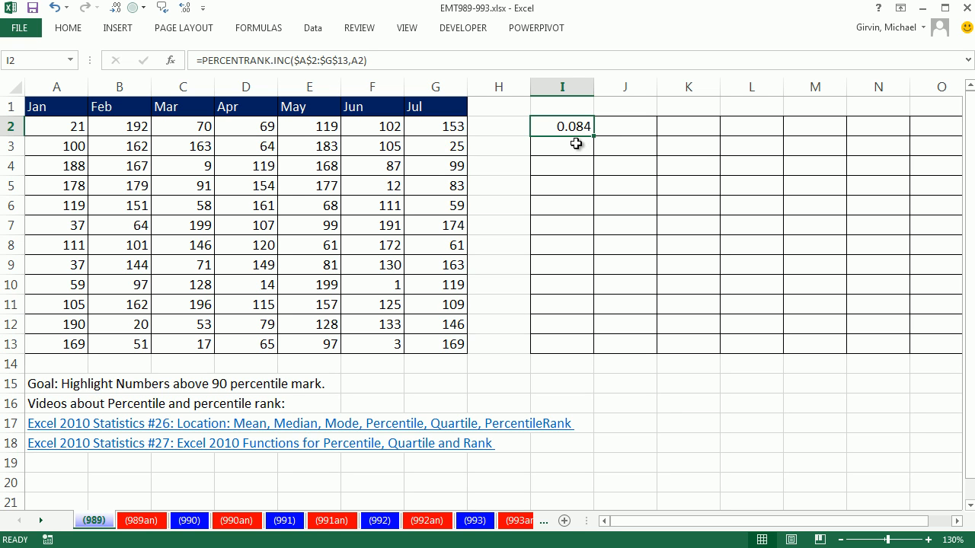
pyautogui.moveTo(586, 140)
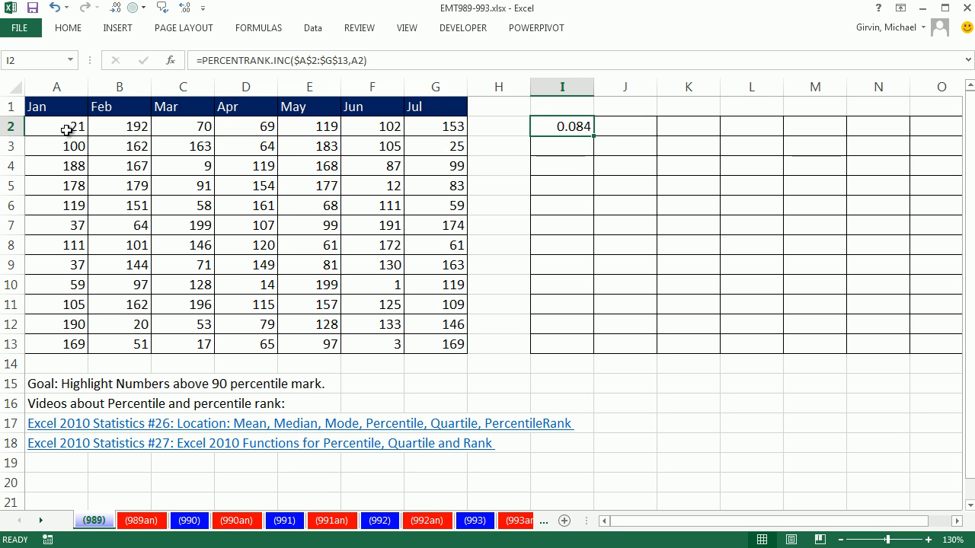
pyautogui.moveTo(582, 160)
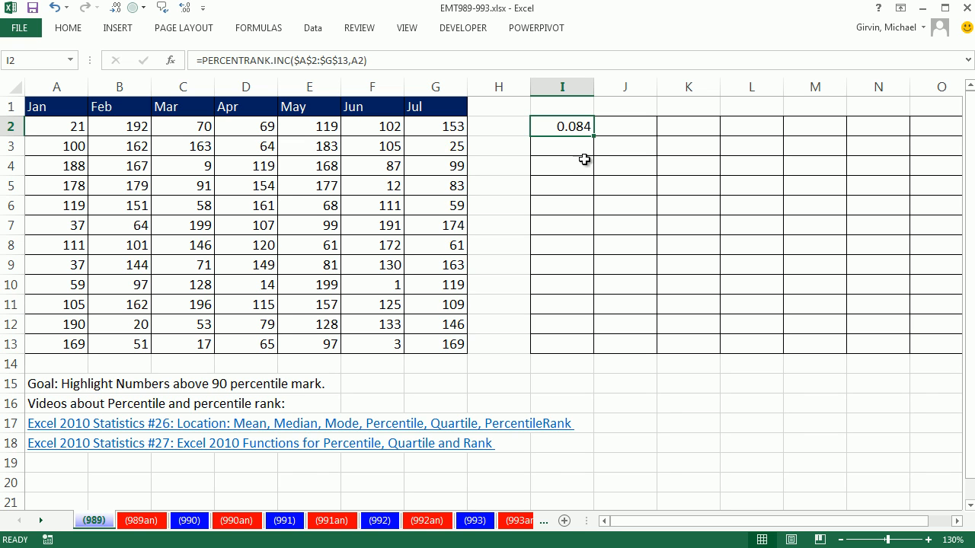
pyautogui.moveTo(89, 127)
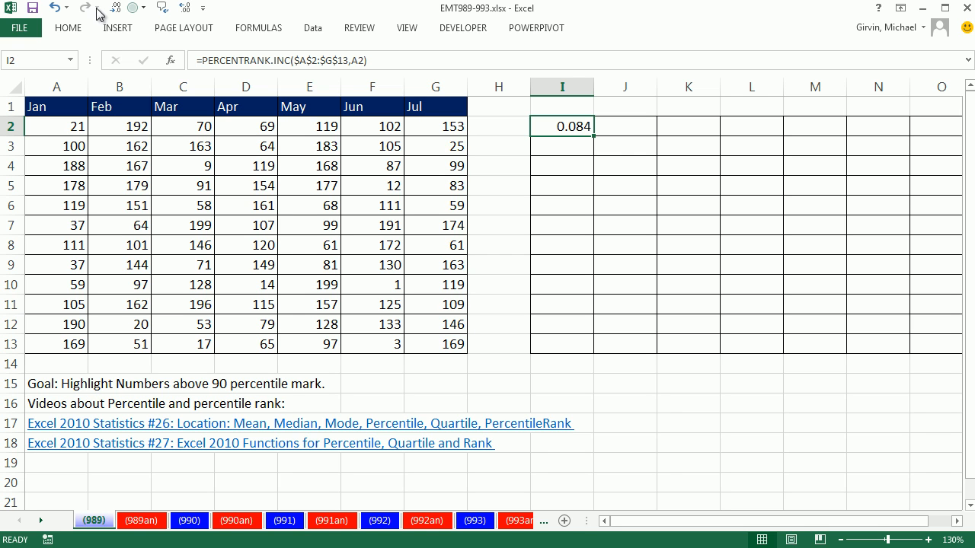
pyautogui.moveTo(594, 138)
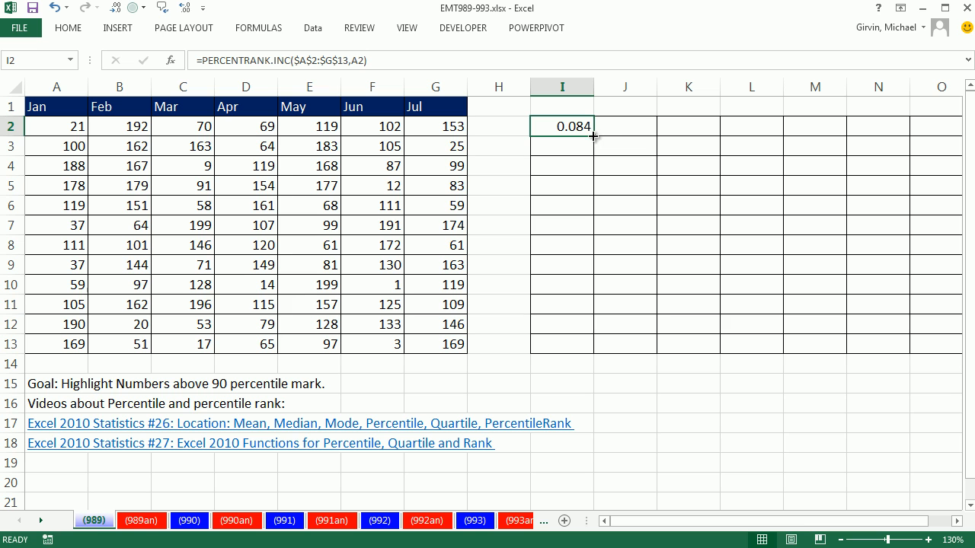
# Fill the percent-rank formula across I2:O13 and spot-check the copies in J4 and J5.
pyautogui.moveTo(593, 136); pyautogui.dragTo(594, 344)
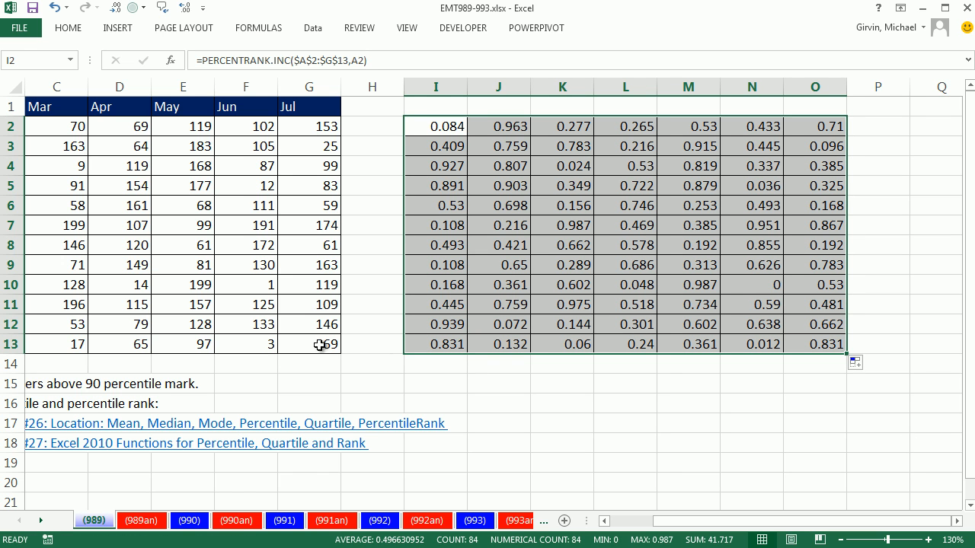
pyautogui.moveTo(507, 267)
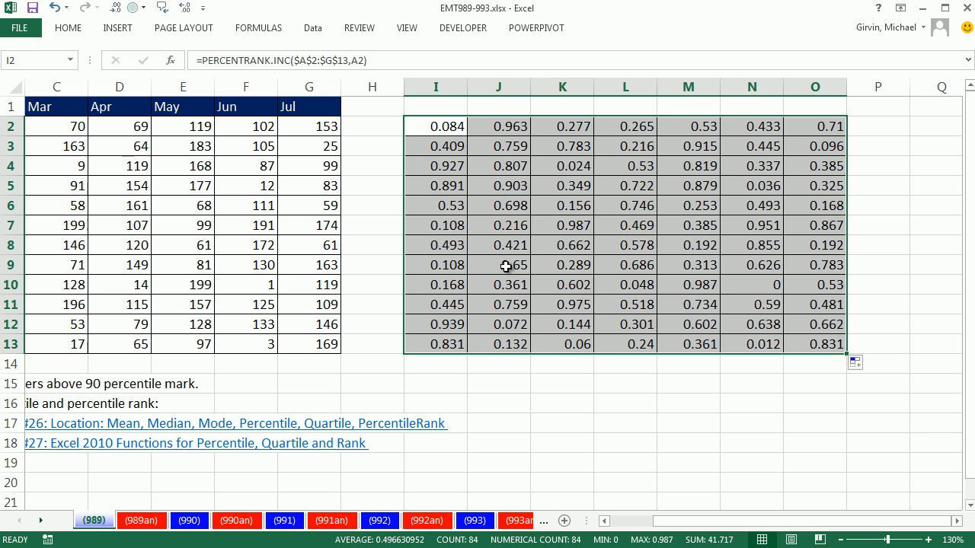
pyautogui.click(499, 185)
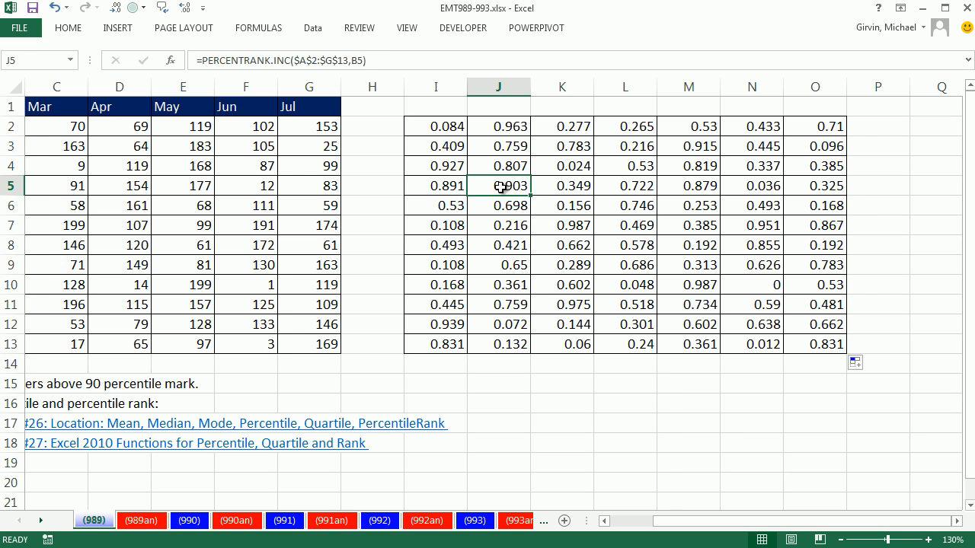
pyautogui.click(499, 165)
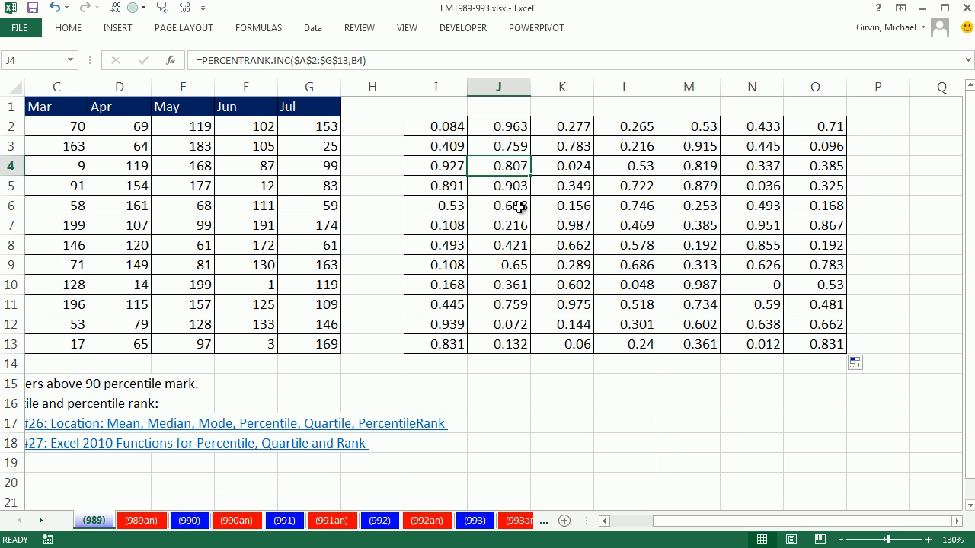
pyautogui.click(436, 126)
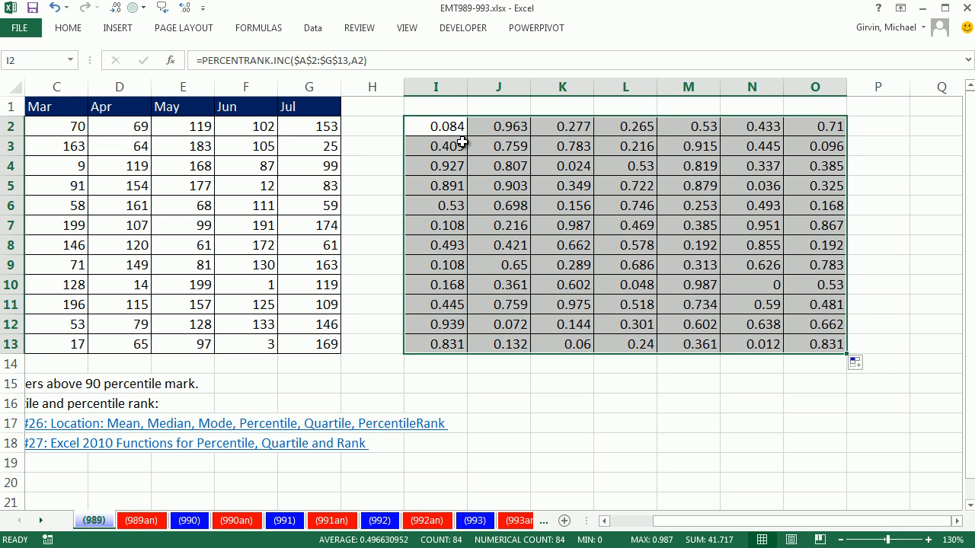
# Change the I2:O13 formulas to =PERCENTRANK.INC($A$2:$G$13,A2)>0.9, showing TRUE/FALSE.
pyautogui.doubleClick(435, 126)
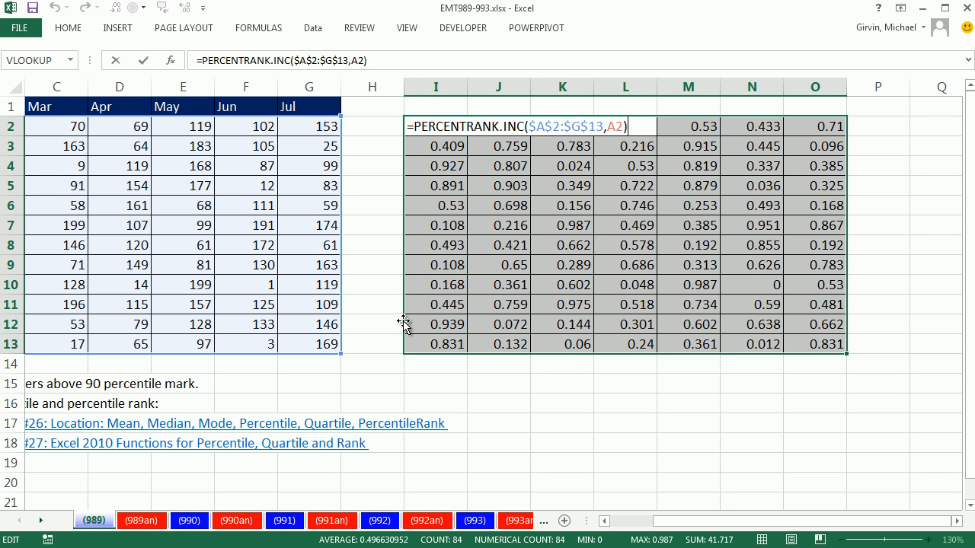
pyautogui.write('>')
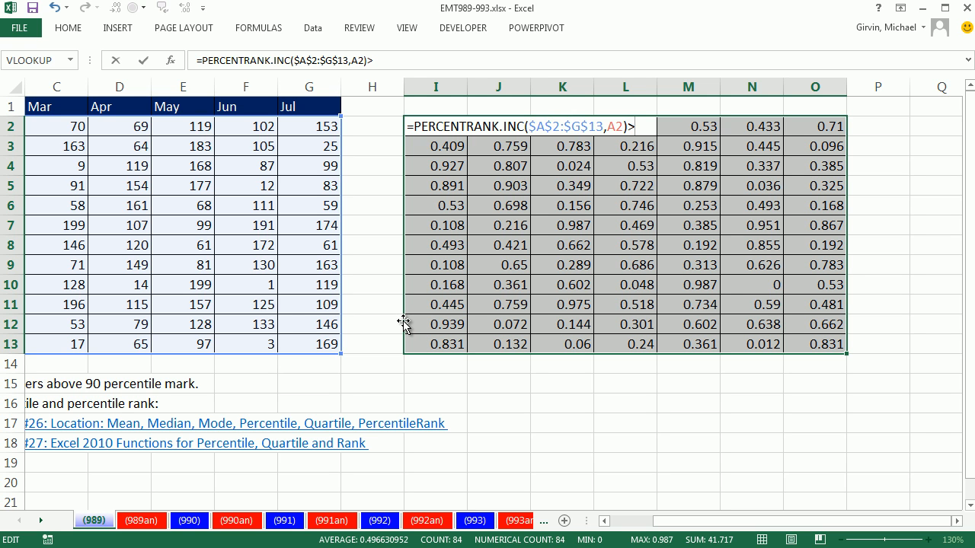
pyautogui.write('9')
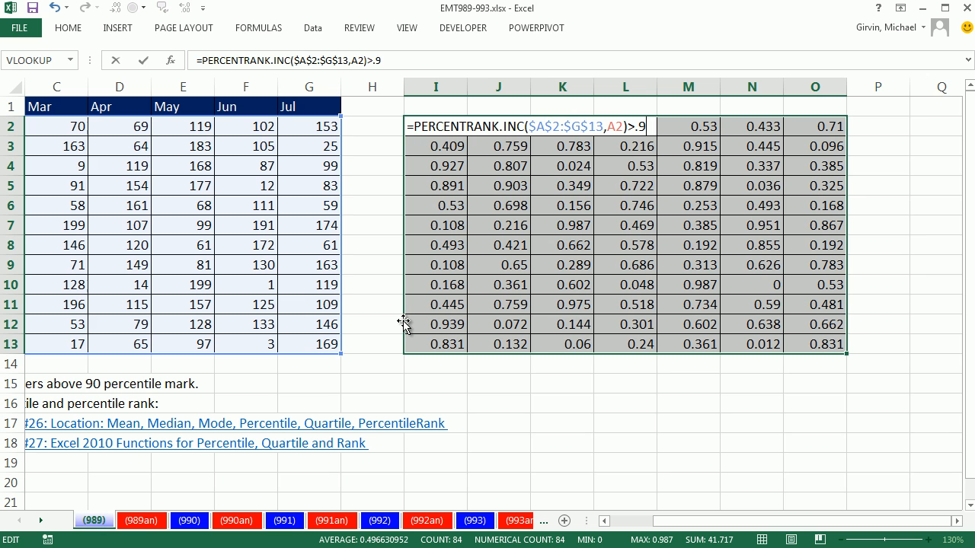
pyautogui.moveTo(436, 101)
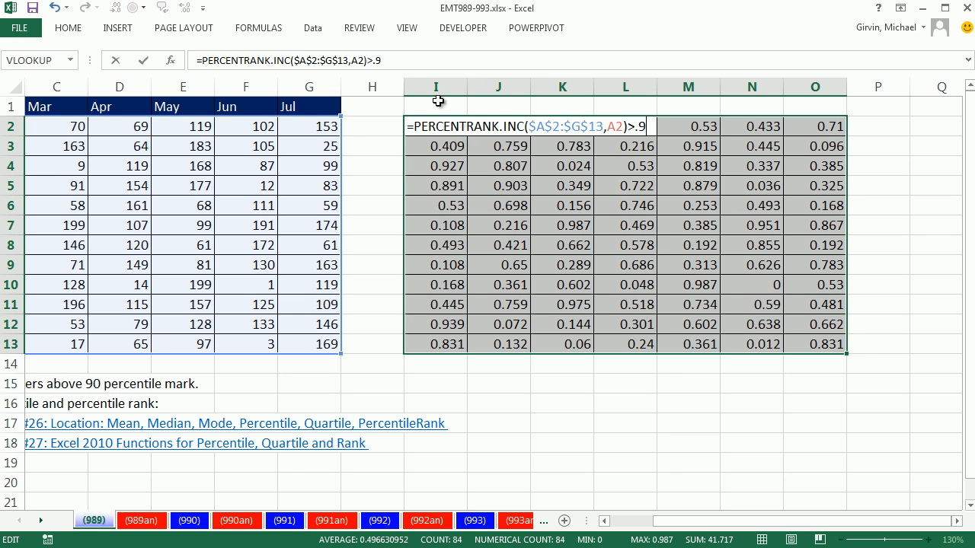
pyautogui.moveTo(747, 280)
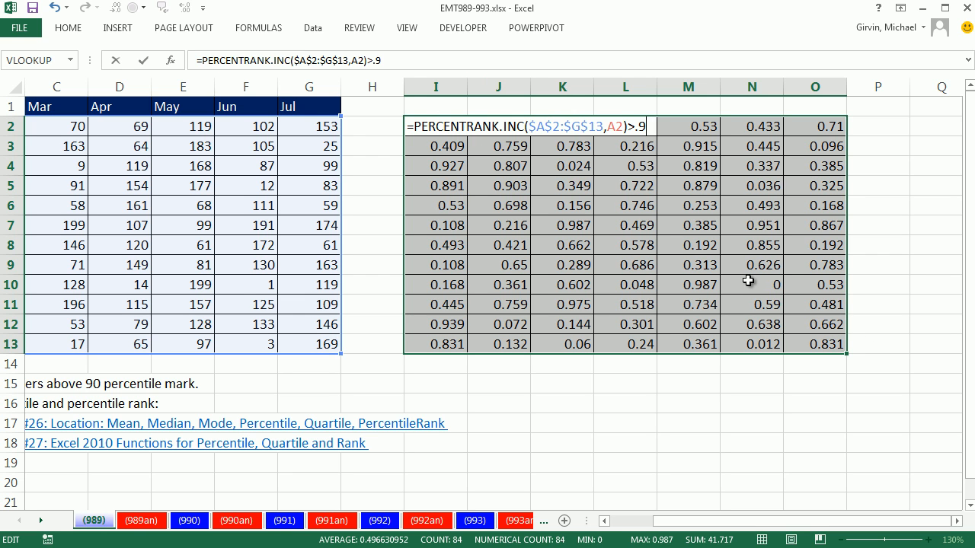
pyautogui.press('Enter')
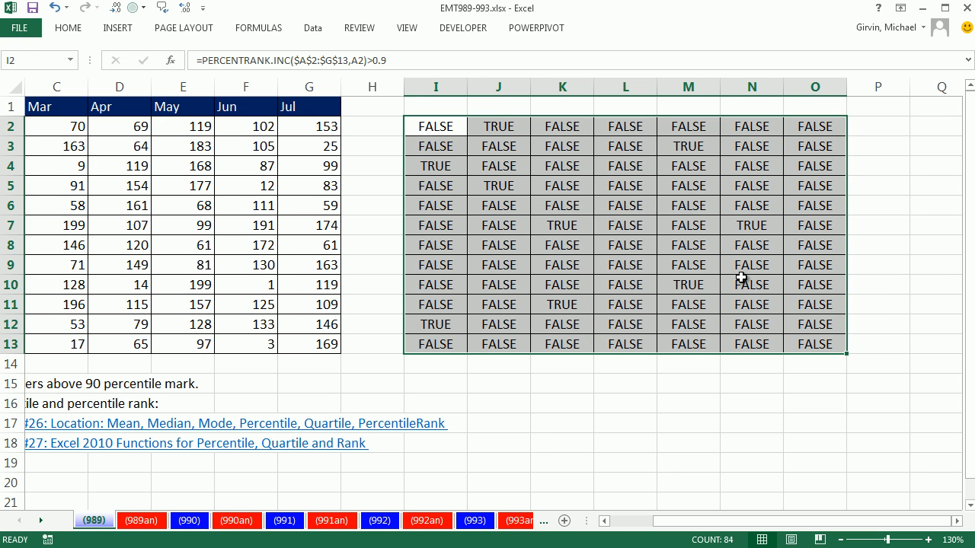
pyautogui.moveTo(671, 296)
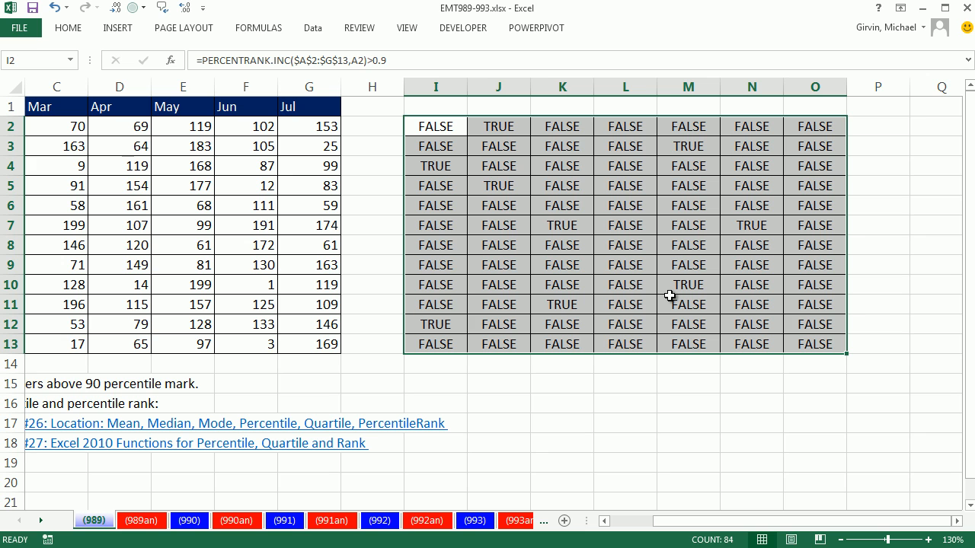
pyautogui.moveTo(528, 265)
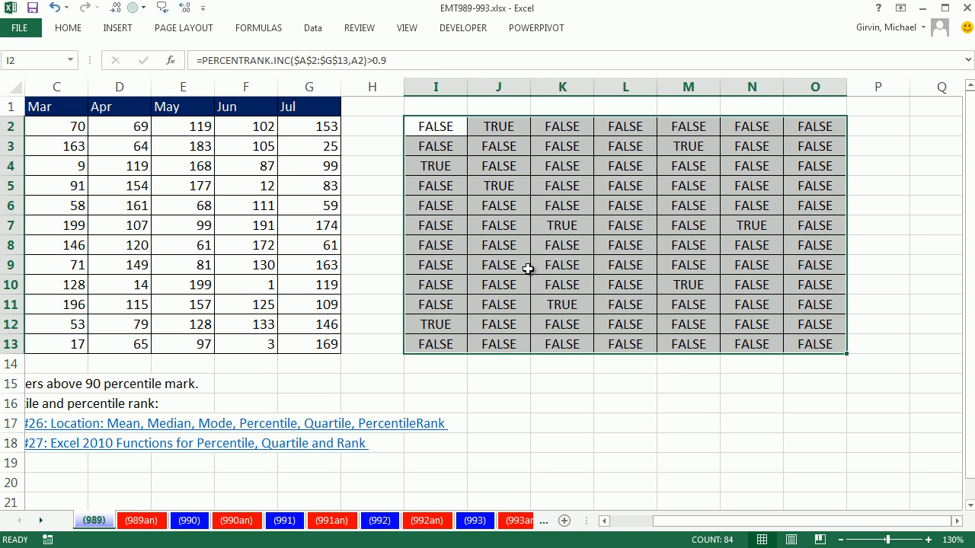
pyautogui.moveTo(577, 252)
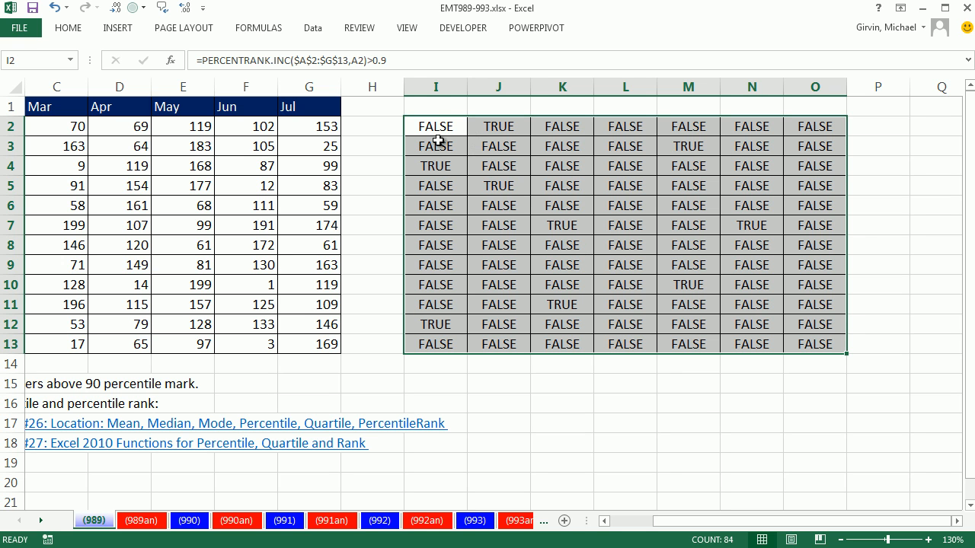
pyautogui.moveTo(361, 217)
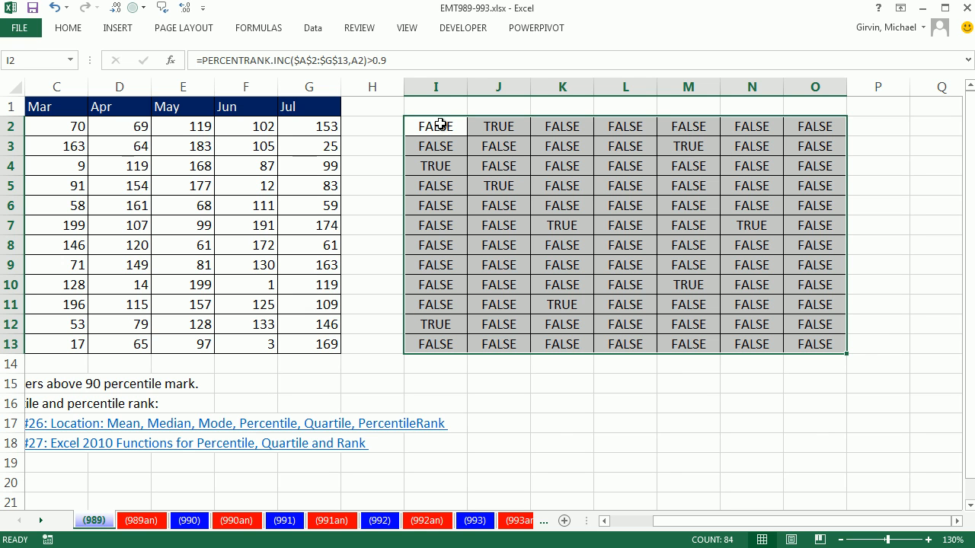
pyautogui.moveTo(841, 344)
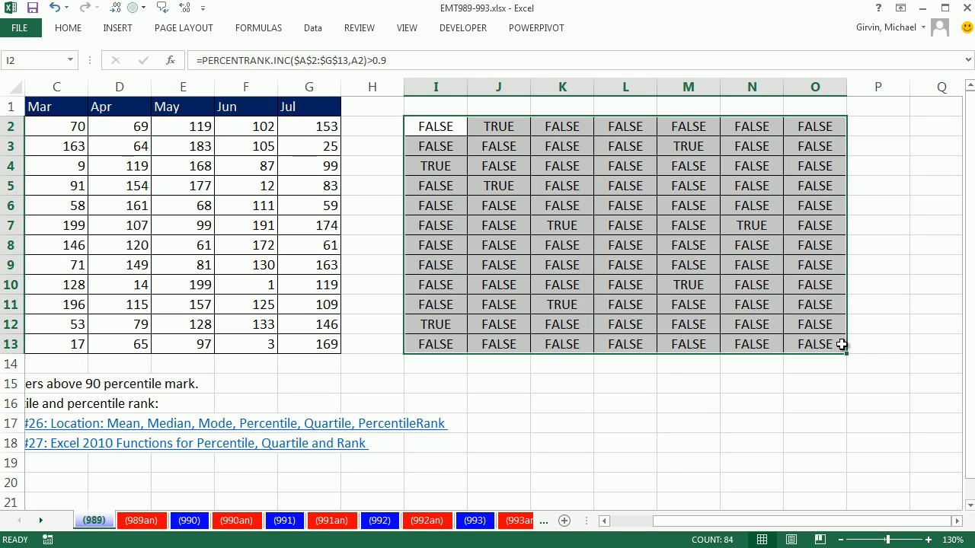
pyautogui.moveTo(303, 120)
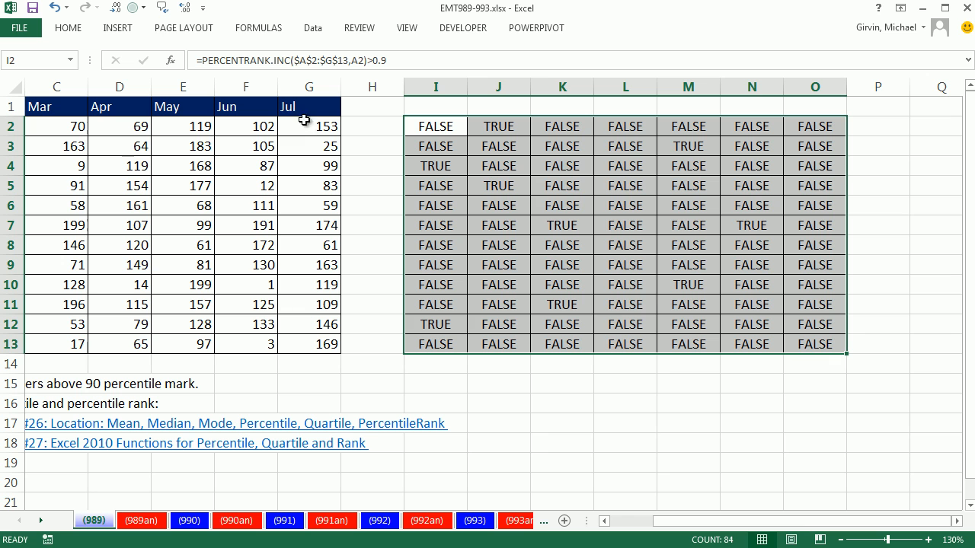
# Inspect the I2 formula, then scroll back and select the numbers in A2:G13.
pyautogui.click(435, 127)
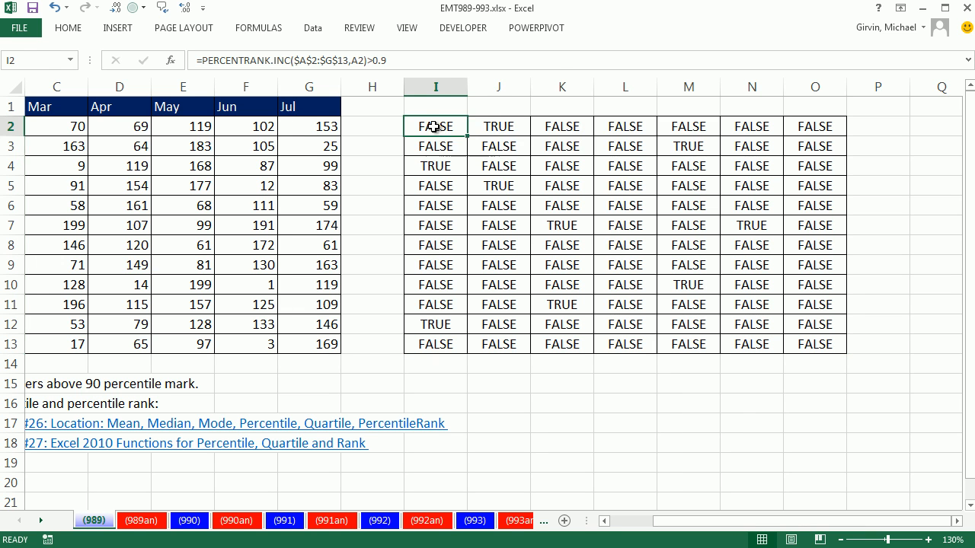
pyautogui.doubleClick(434, 127)
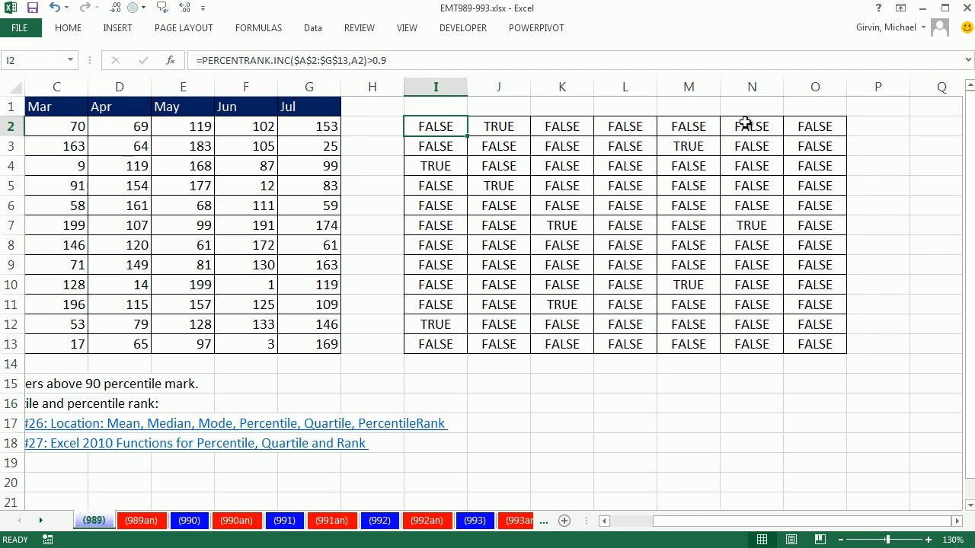
pyautogui.hscroll(-3)
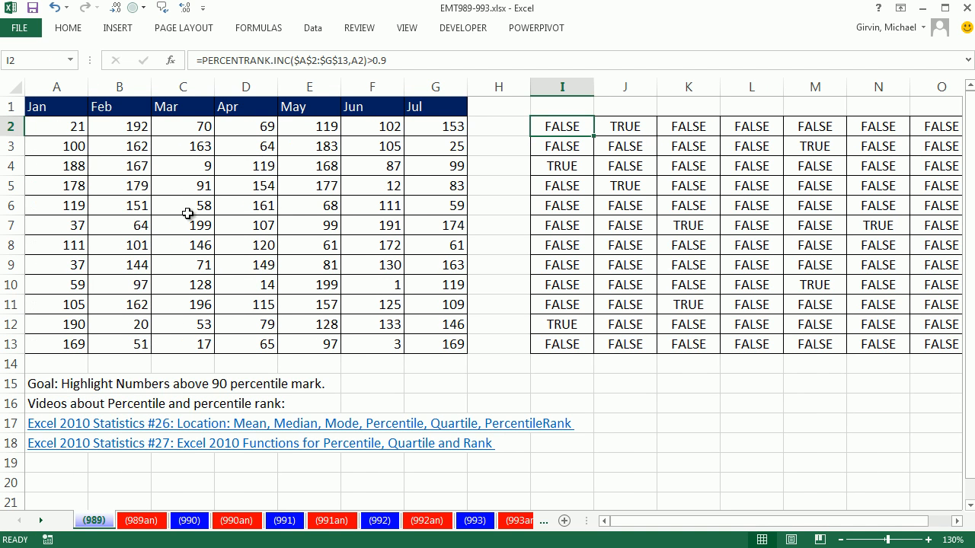
pyautogui.moveTo(56, 126); pyautogui.dragTo(434, 343)
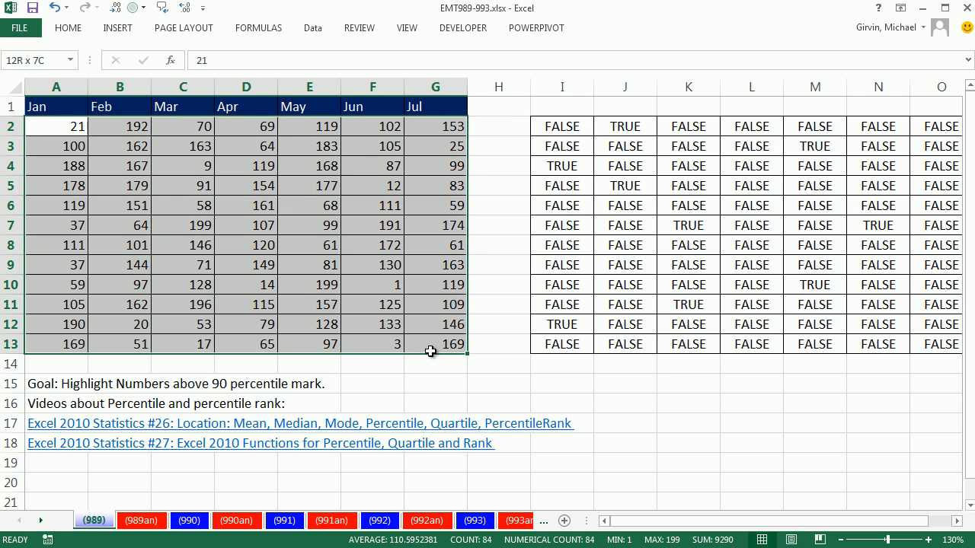
pyautogui.click(59, 128)
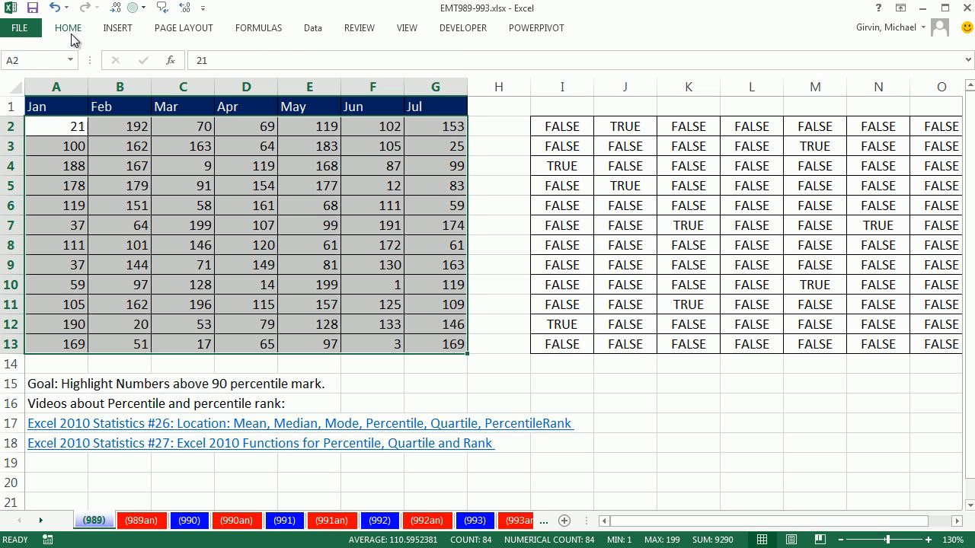
# Start a new conditional formatting rule using 'Use a formula to determine which cells to format'.
pyautogui.click(557, 64)
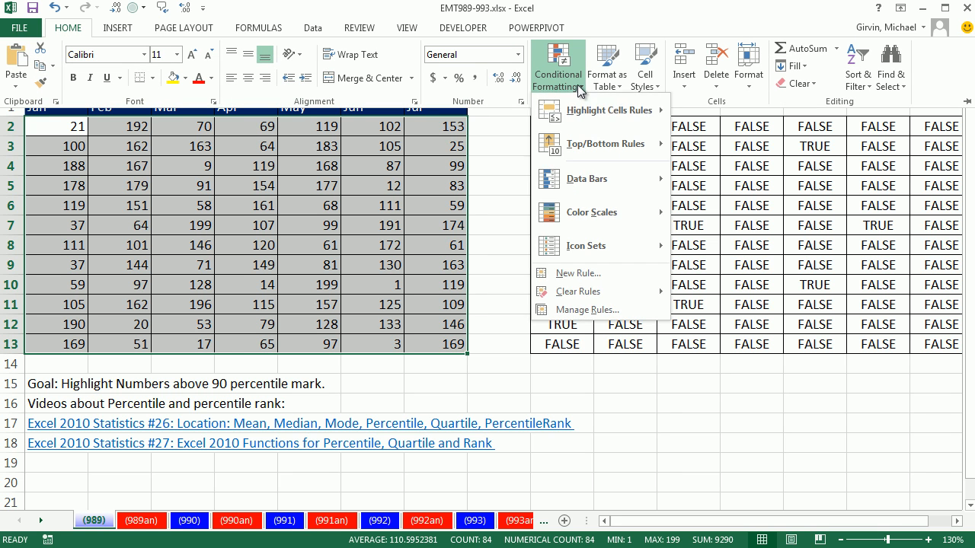
pyautogui.moveTo(578, 272)
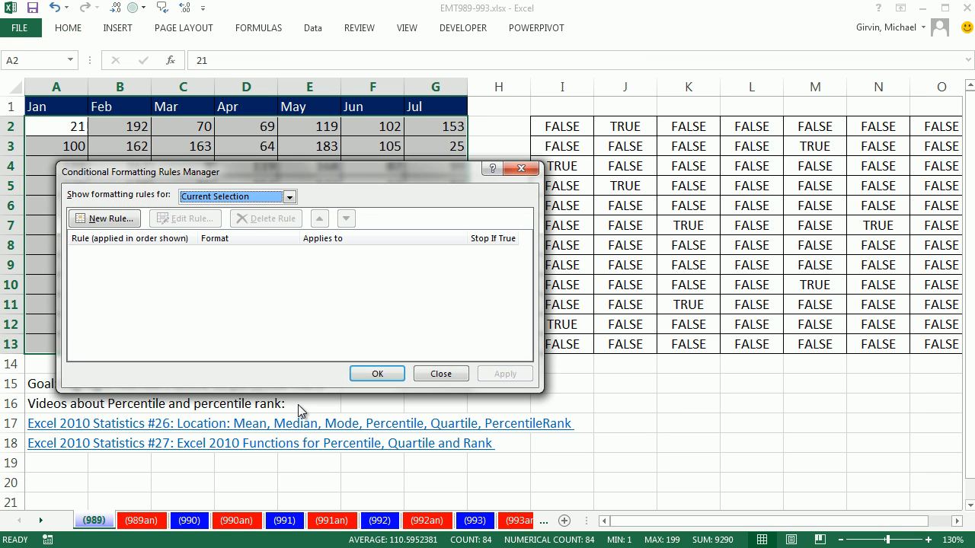
pyautogui.moveTo(114, 198)
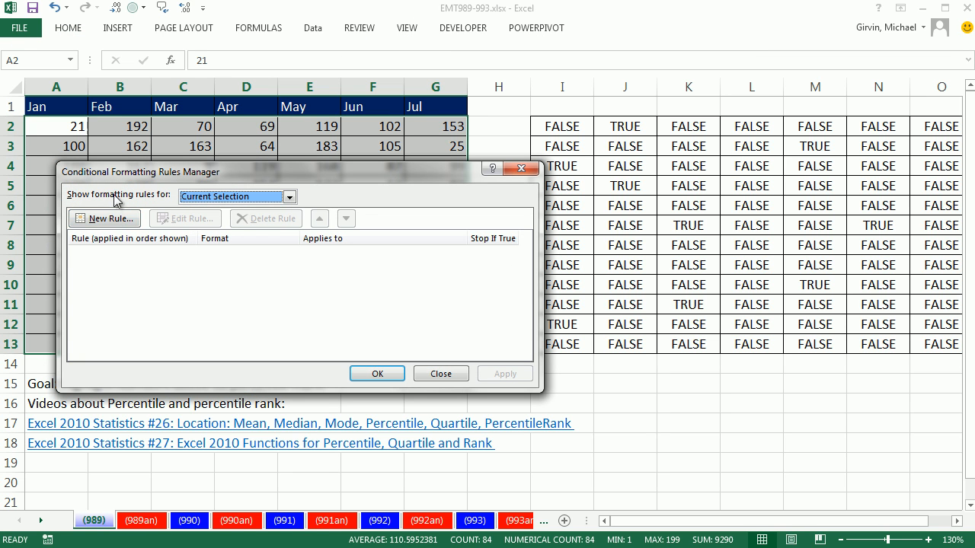
pyautogui.click(104, 219)
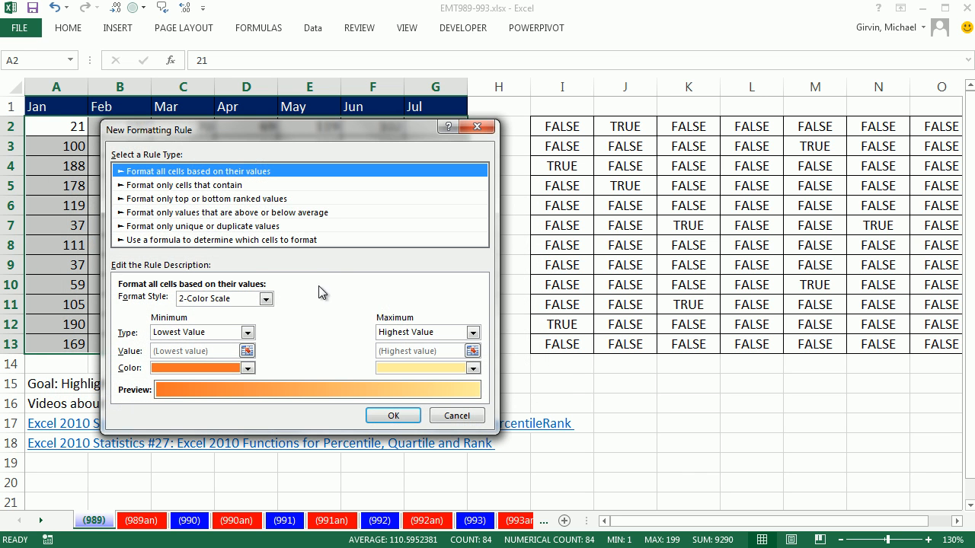
pyautogui.moveTo(262, 246)
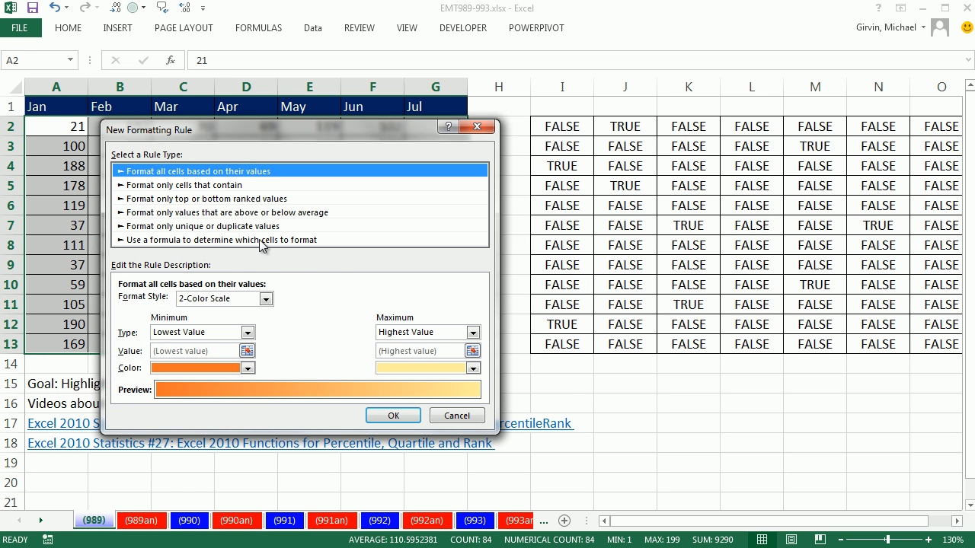
pyautogui.click(219, 240)
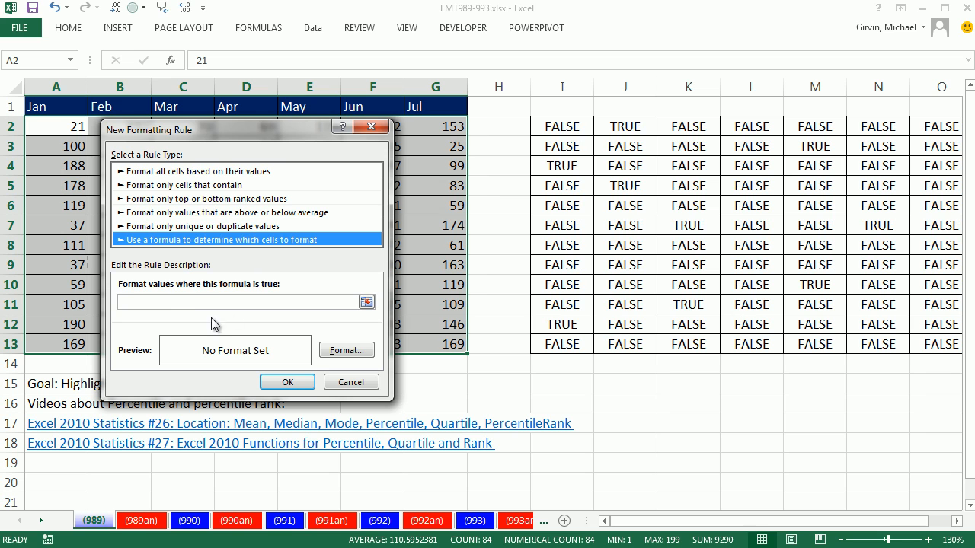
# Apply the rule =PERCENTRANK.INC($A$2:$G$13,A2)>0.9 with a yellow fill.
pyautogui.click(236, 304)
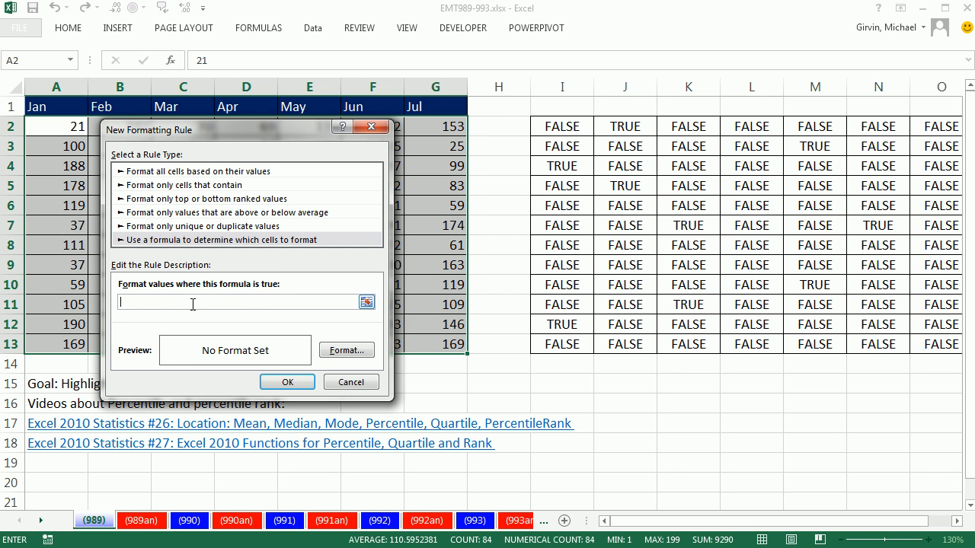
pyautogui.write('=PERCENTRANK.INC($A$2:$G$13,A2)>0.9')
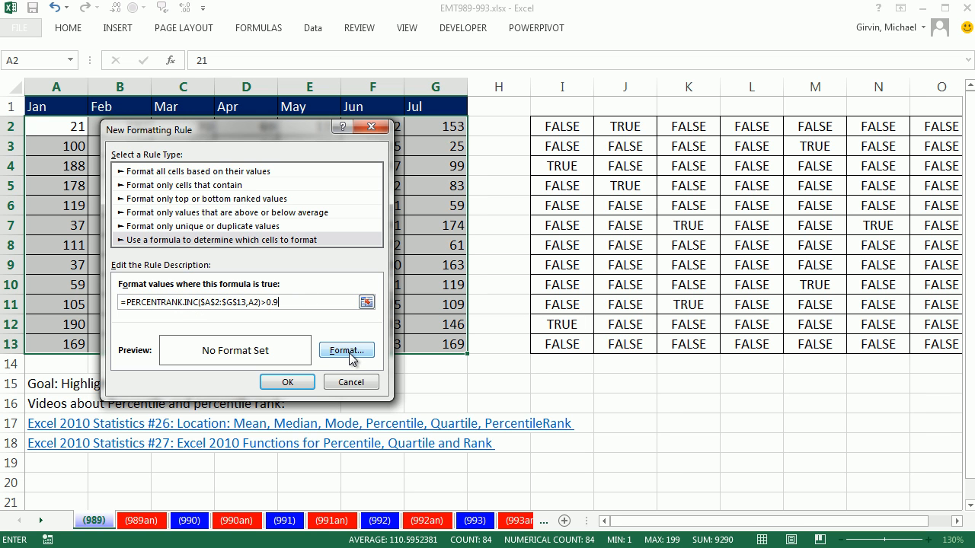
pyautogui.click(346, 350)
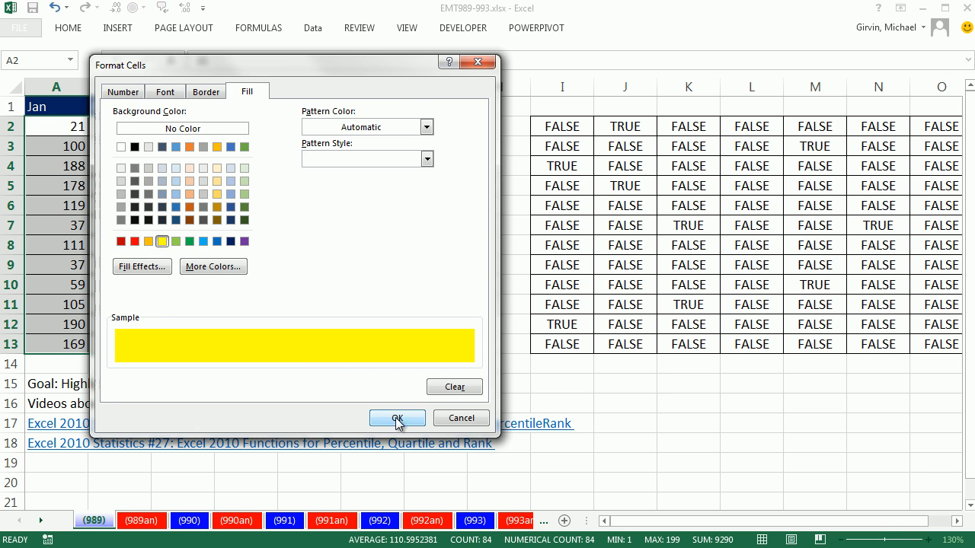
pyautogui.click(397, 418)
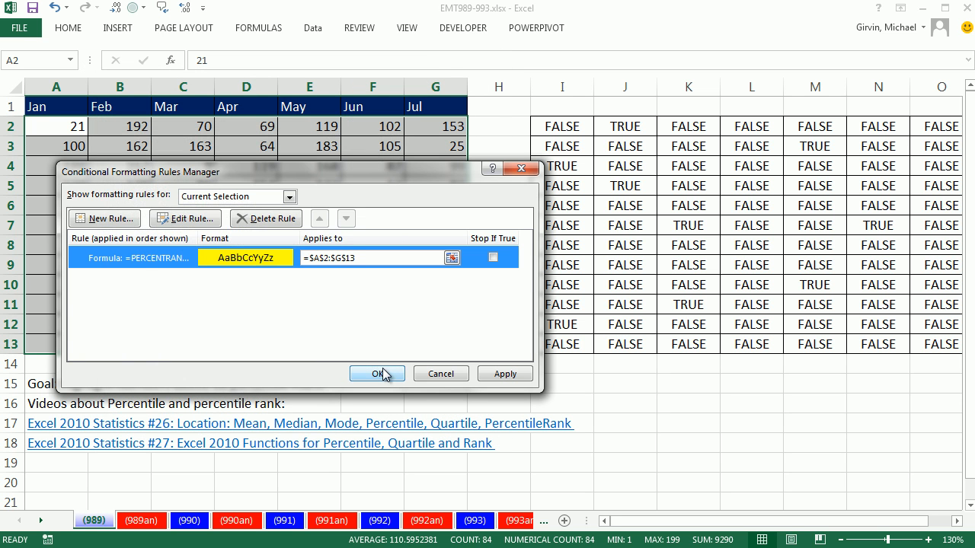
pyautogui.click(377, 373)
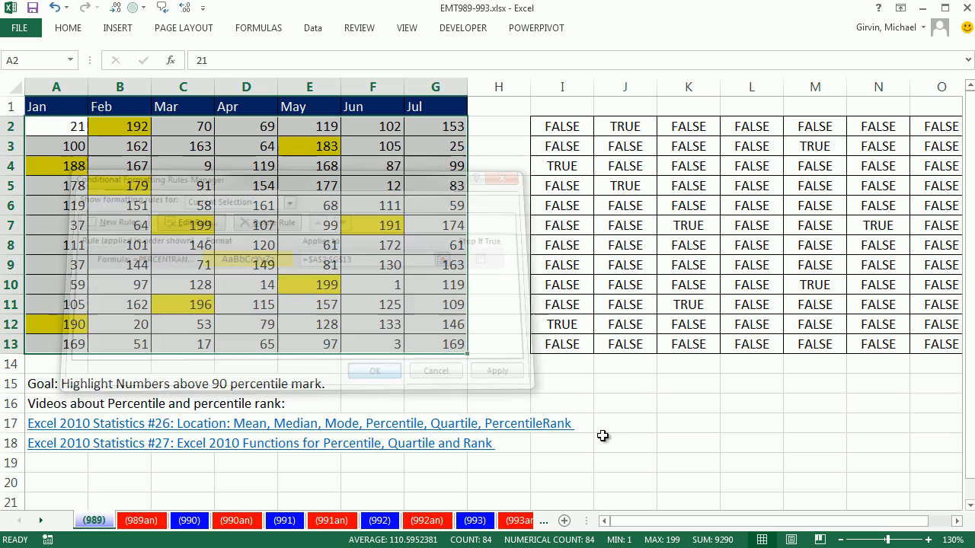
pyautogui.click(436, 370)
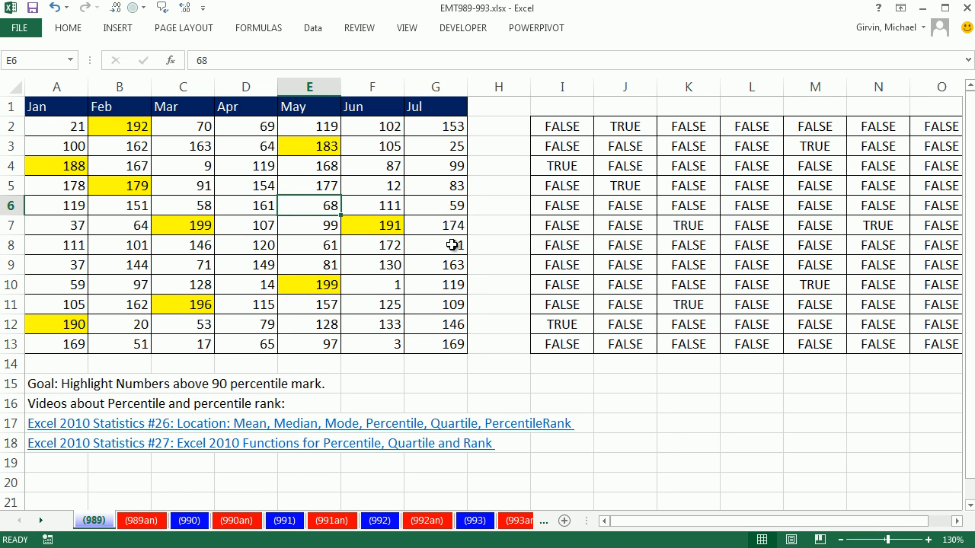
pyautogui.write('200')
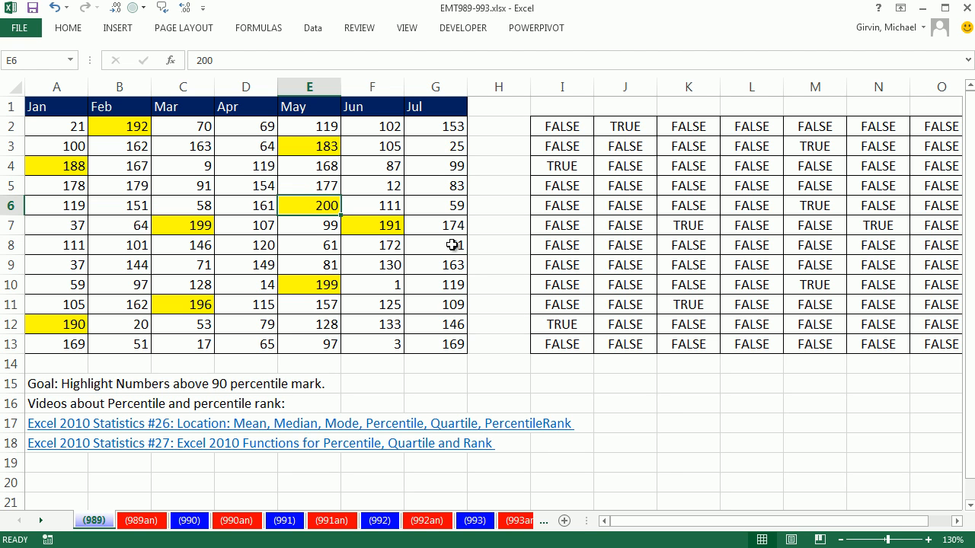
pyautogui.write('68')
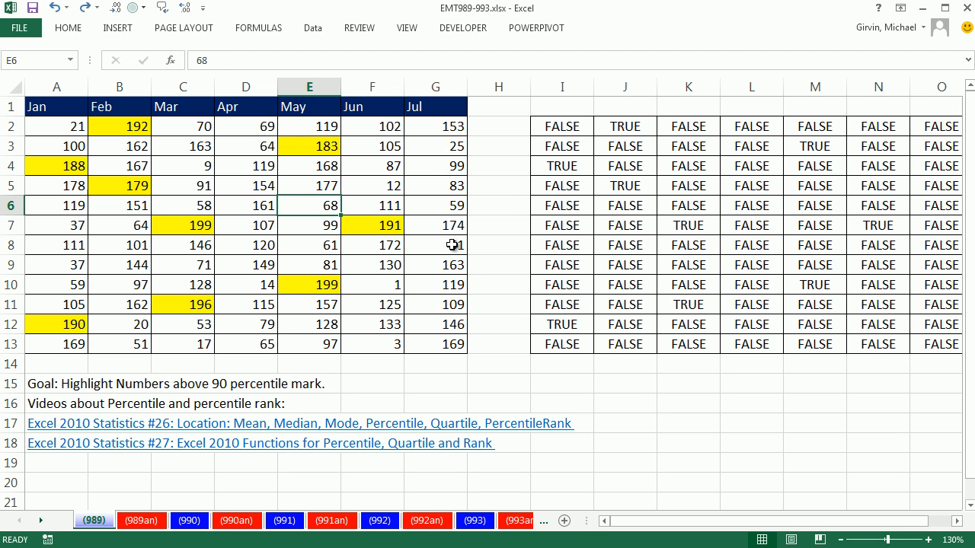